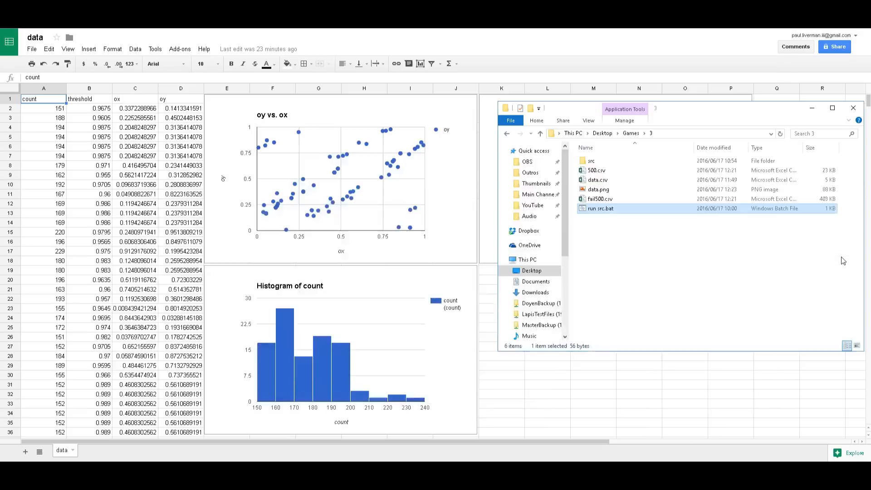
Launch the LÖVE starfield demo from run src.bat in File Explorer.
{"action": "double_click", "coordinate": [600, 208]}
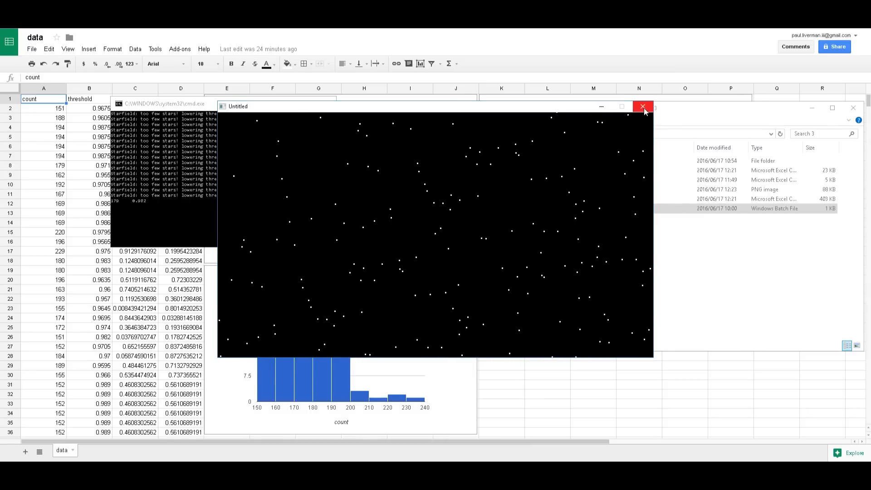
Change line 15 of main.lua to cx = cx + 1.1, rerun, and close the window.
{"action": "left_click", "coordinate": [643, 107]}
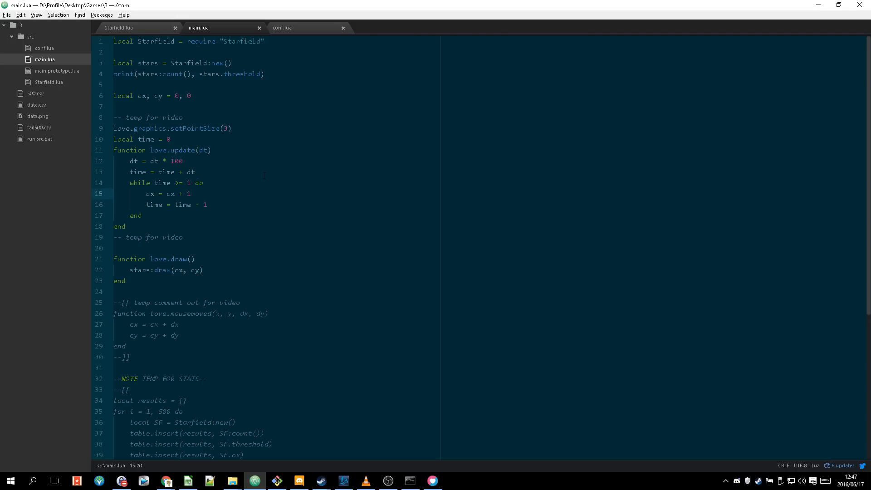
{"action": "type", "text": ".1"}
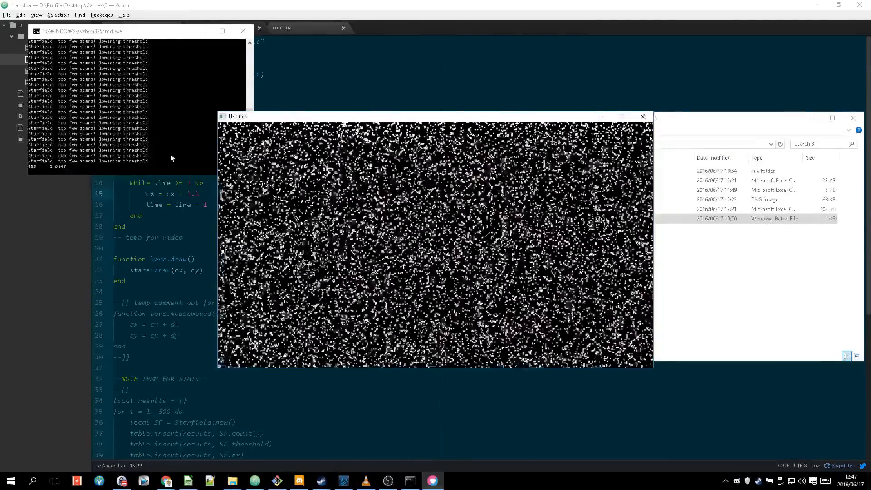
{"action": "left_click", "coordinate": [643, 116]}
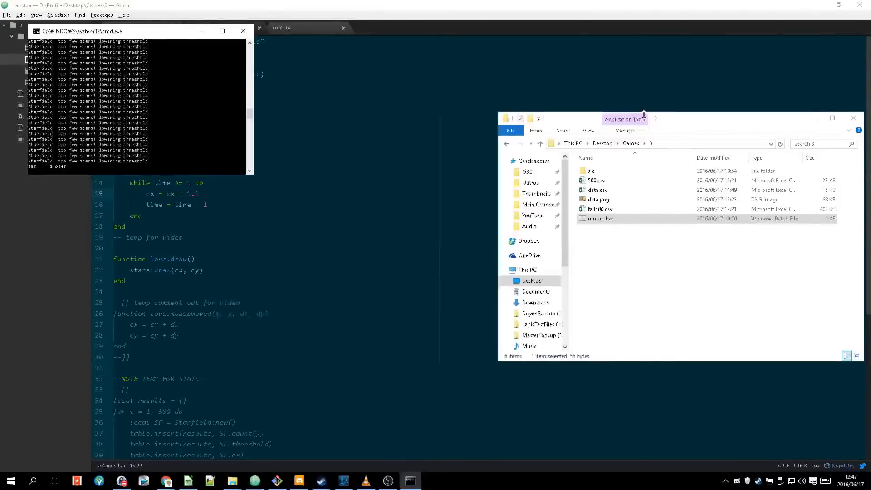
{"action": "left_click", "coordinate": [242, 30]}
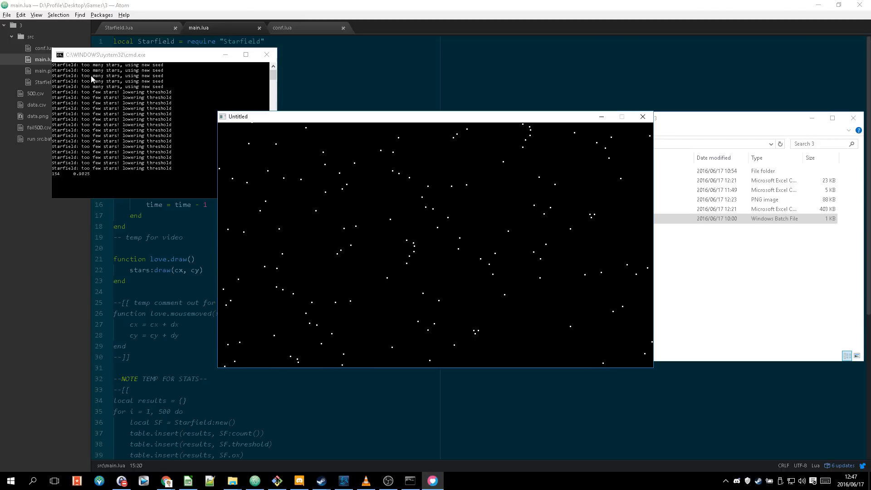
{"action": "mouse_move", "coordinate": [408, 210]}
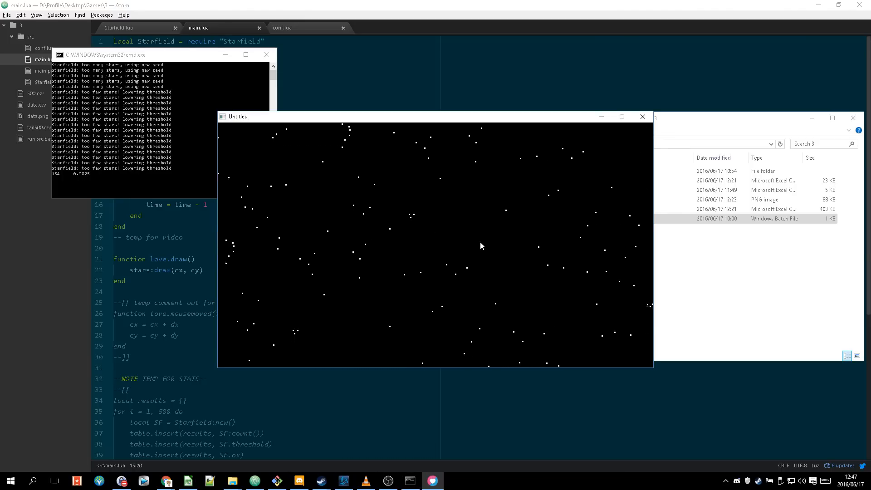
{"action": "mouse_move", "coordinate": [459, 228]}
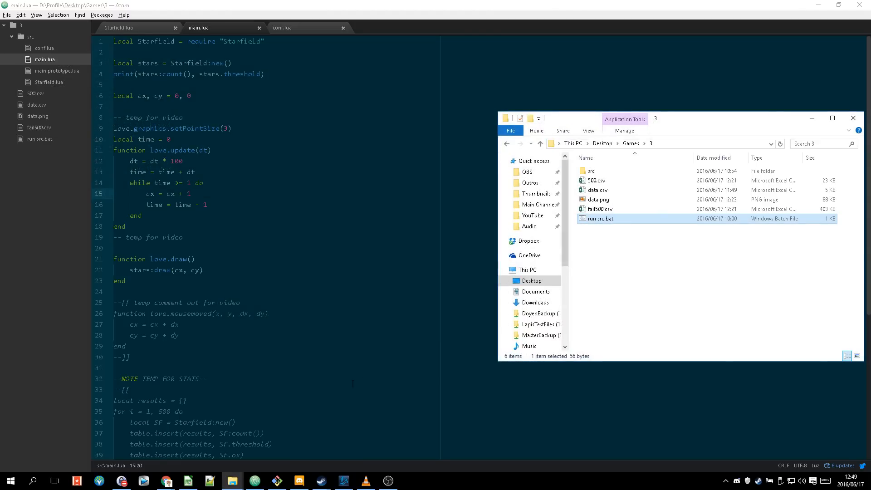
{"action": "left_click", "coordinate": [165, 481]}
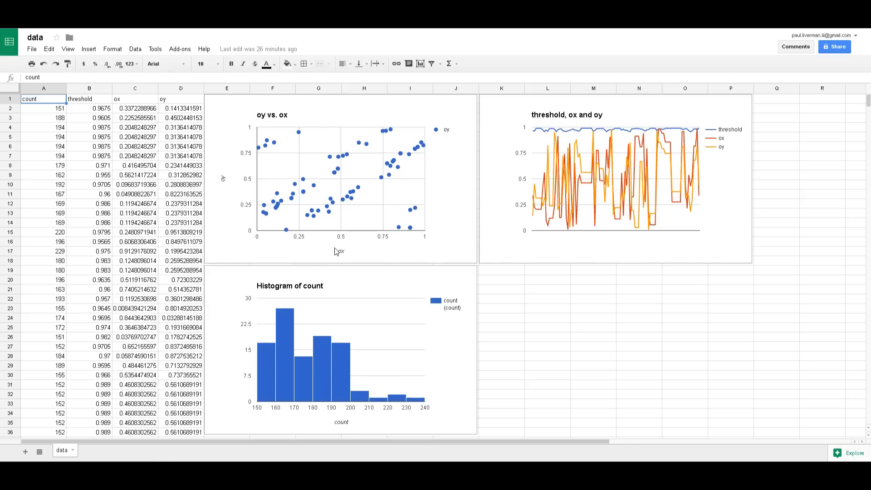
{"action": "mouse_move", "coordinate": [347, 164]}
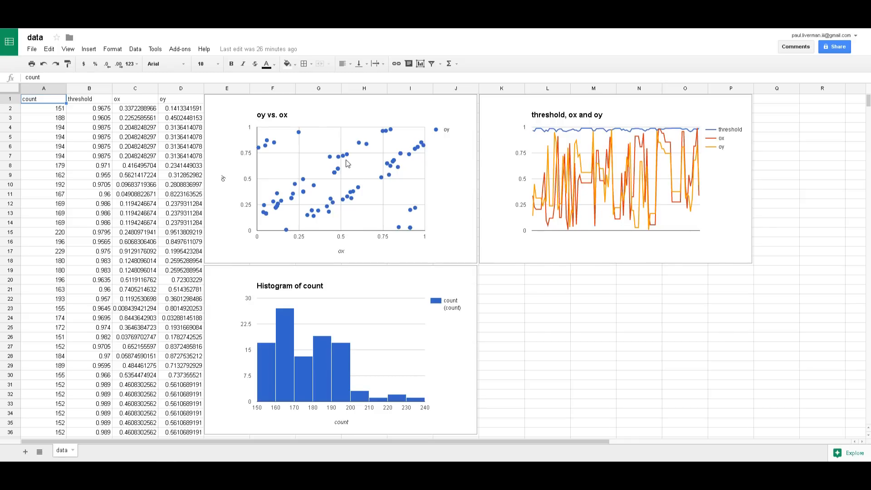
{"action": "mouse_move", "coordinate": [265, 118]}
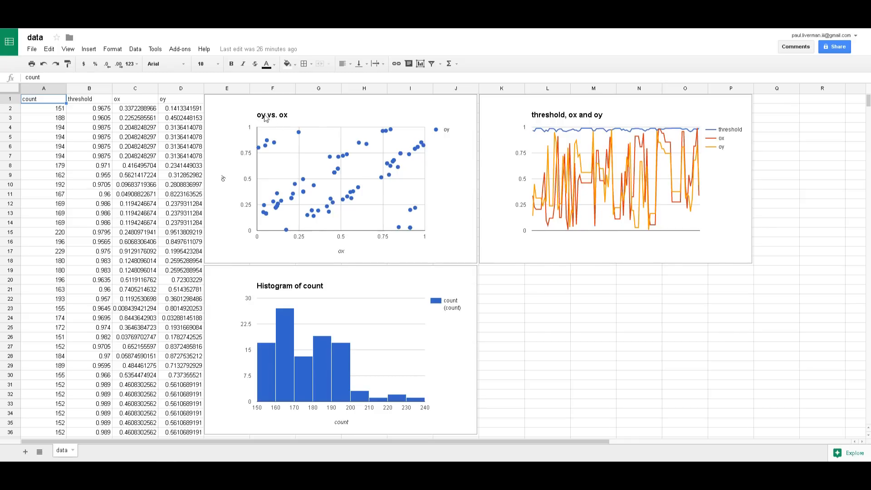
{"action": "mouse_move", "coordinate": [252, 131]}
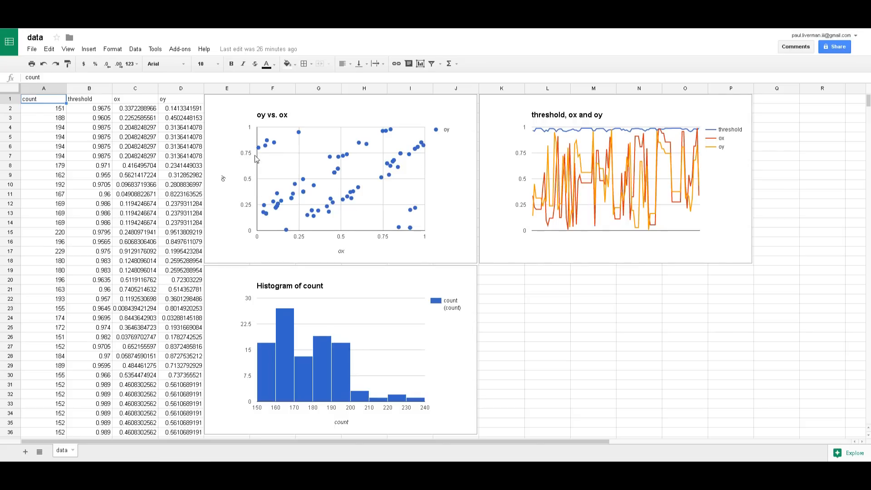
{"action": "mouse_move", "coordinate": [375, 144]}
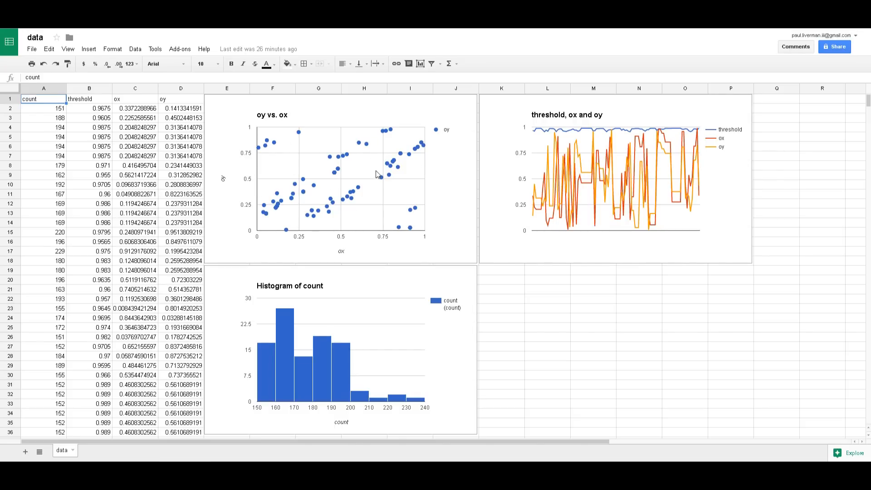
{"action": "mouse_move", "coordinate": [360, 205]}
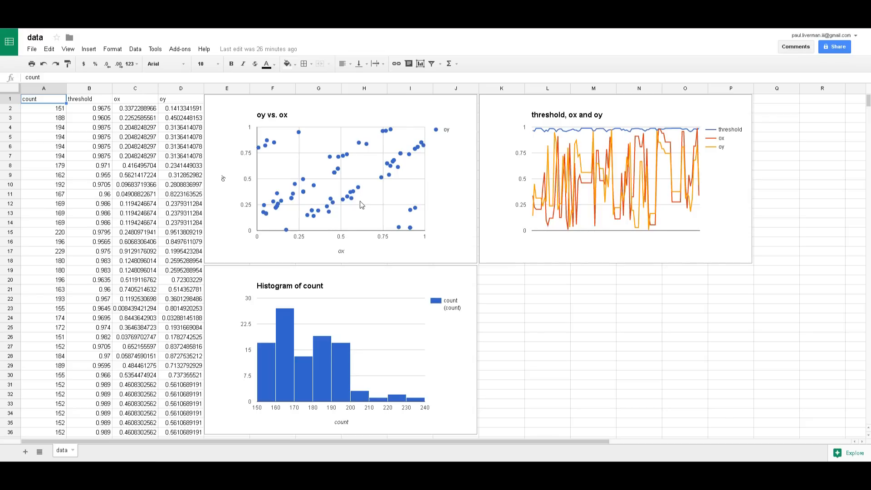
{"action": "mouse_move", "coordinate": [584, 123]}
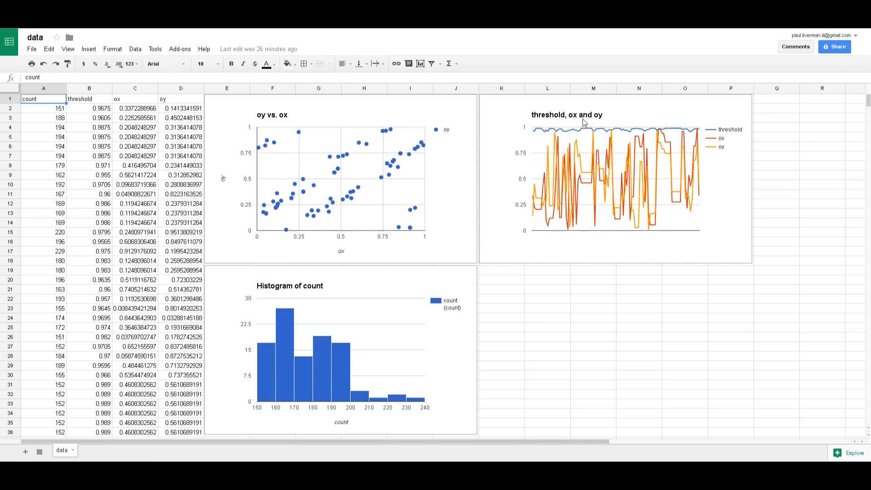
{"action": "mouse_move", "coordinate": [666, 138]}
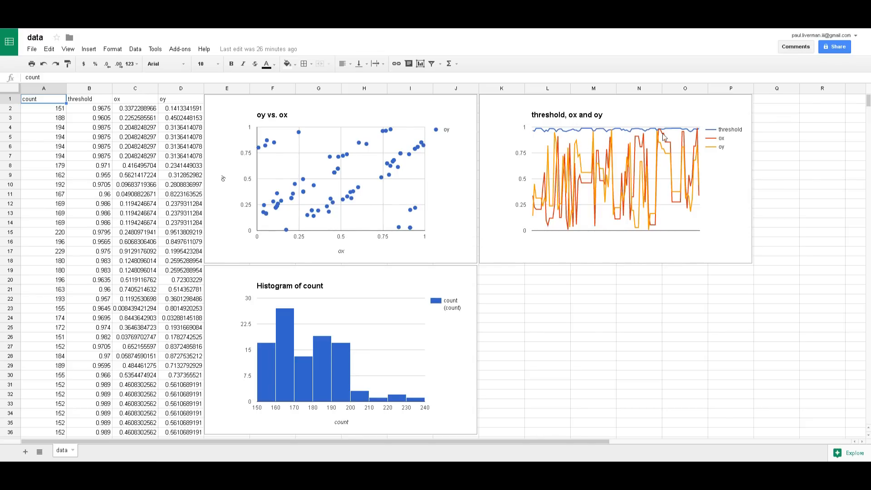
{"action": "mouse_move", "coordinate": [636, 137]}
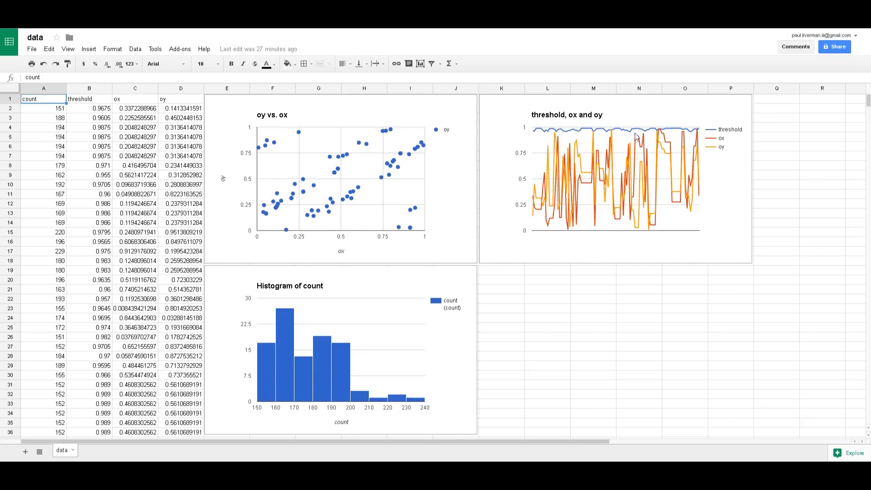
{"action": "mouse_move", "coordinate": [526, 136]}
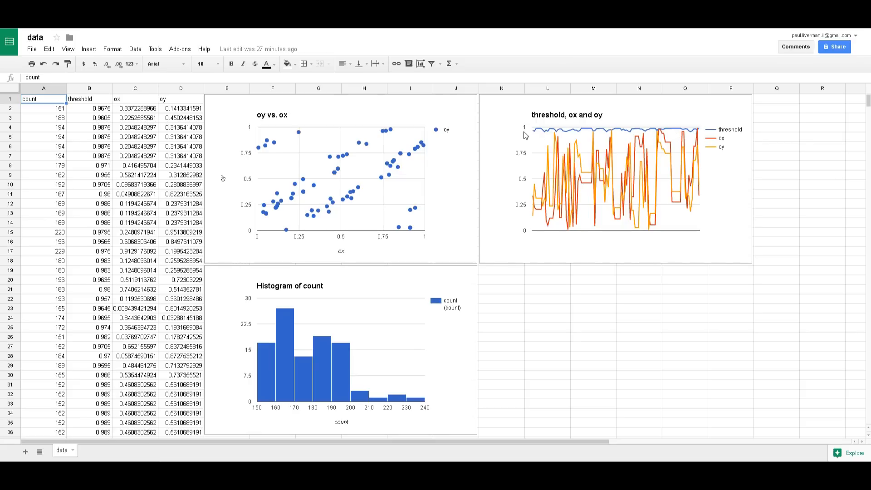
{"action": "mouse_move", "coordinate": [716, 142]}
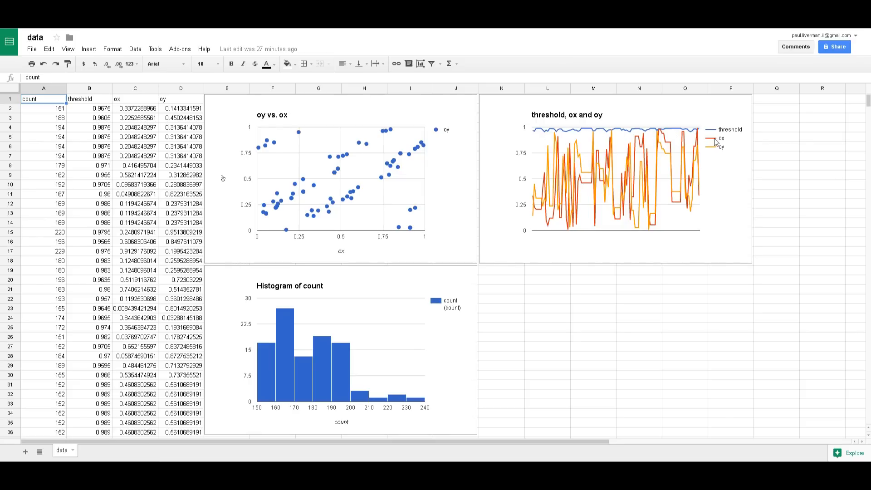
{"action": "mouse_move", "coordinate": [678, 134]}
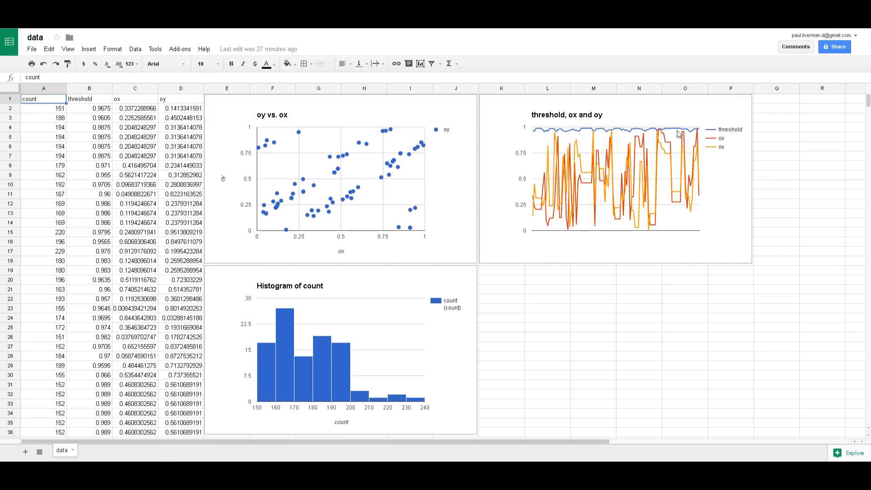
{"action": "mouse_move", "coordinate": [559, 134]}
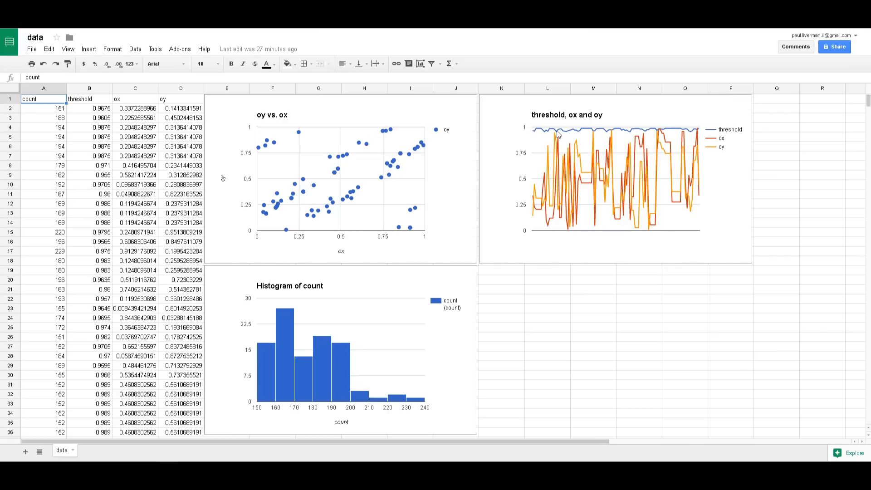
{"action": "mouse_move", "coordinate": [673, 136]}
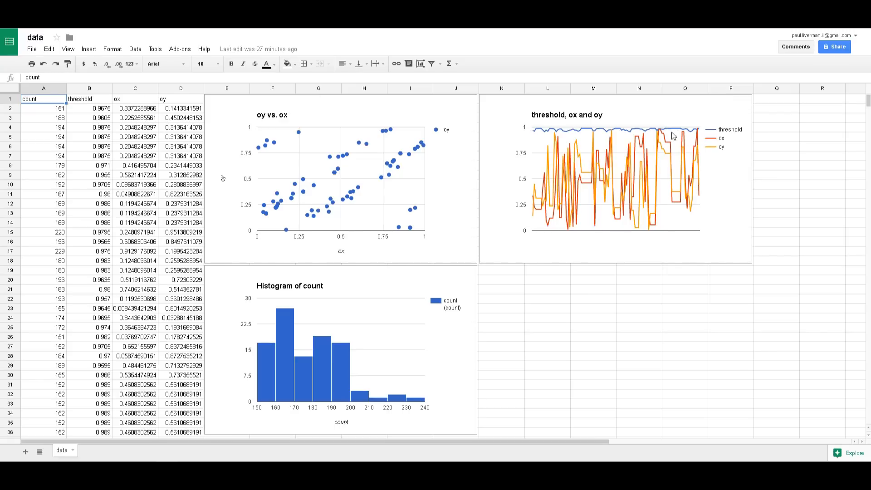
{"action": "mouse_move", "coordinate": [662, 159]}
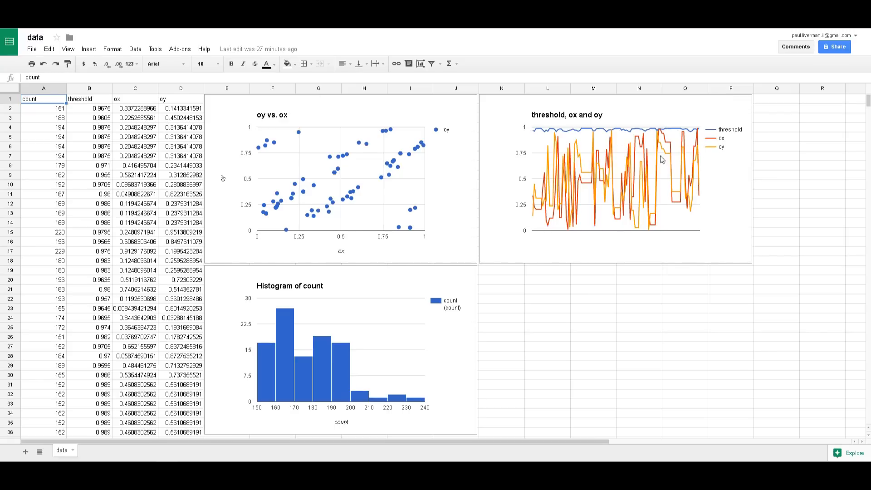
{"action": "mouse_move", "coordinate": [686, 167]}
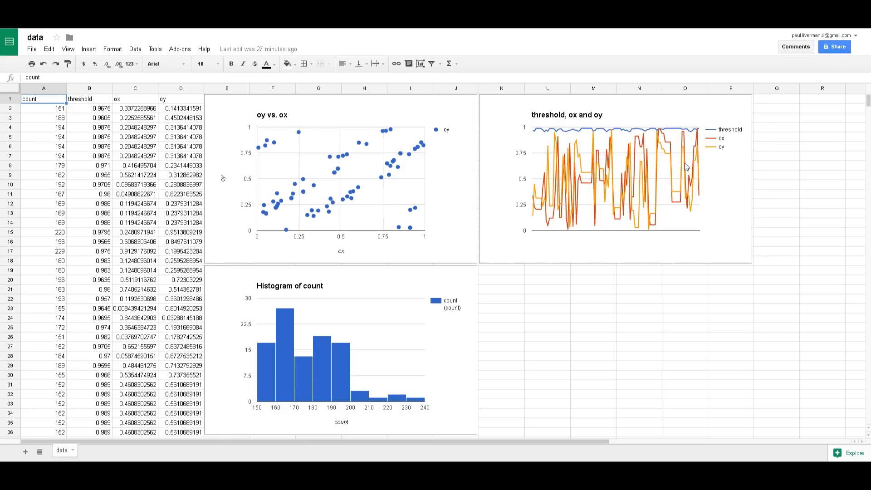
{"action": "mouse_move", "coordinate": [697, 192]}
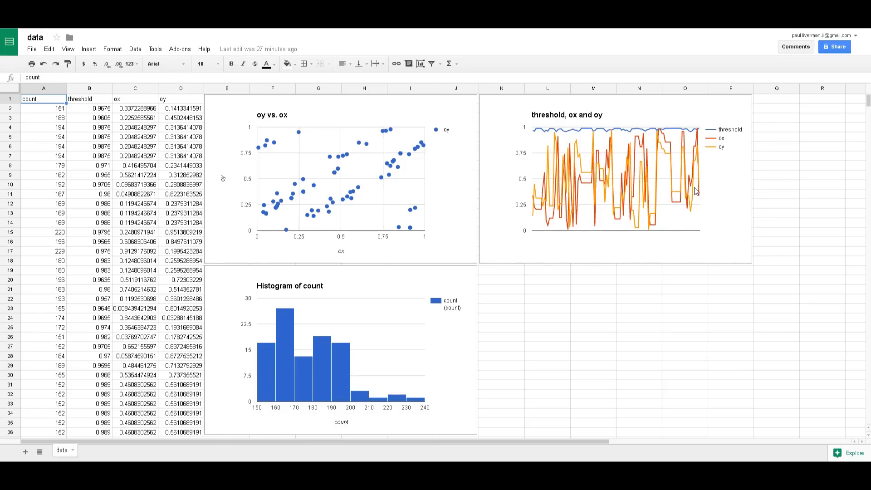
{"action": "mouse_move", "coordinate": [676, 196]}
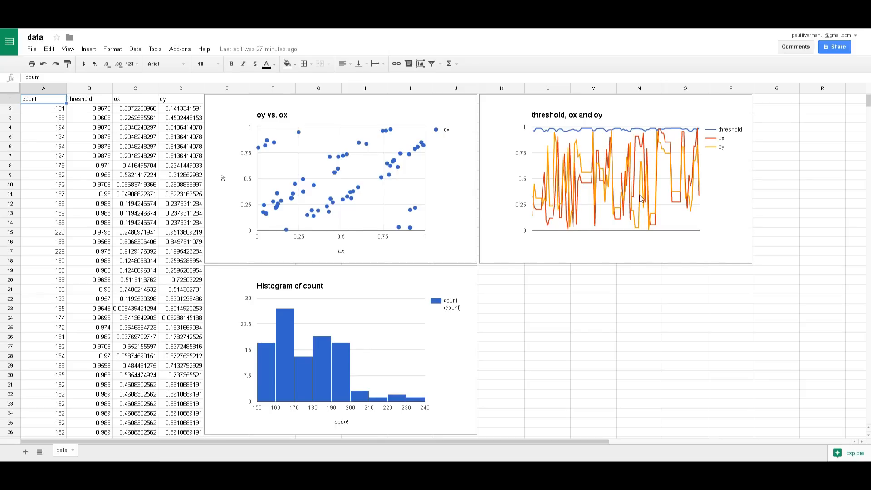
{"action": "mouse_move", "coordinate": [589, 174]}
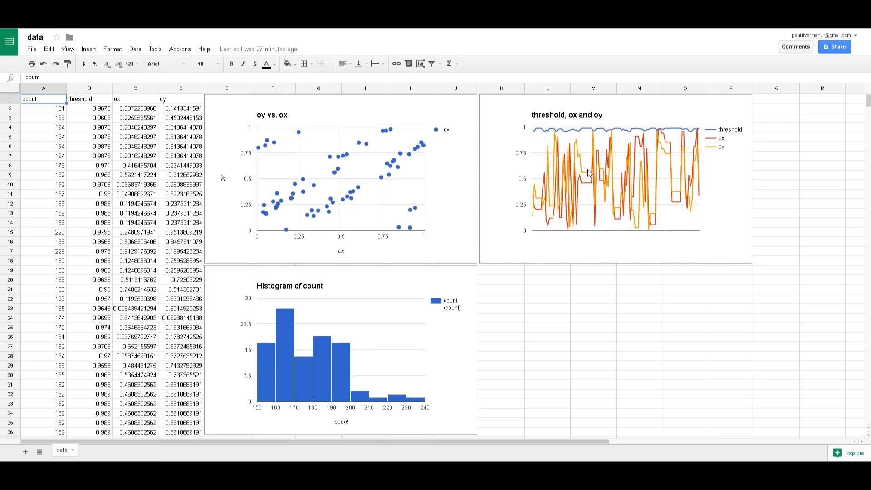
{"action": "mouse_move", "coordinate": [406, 342]}
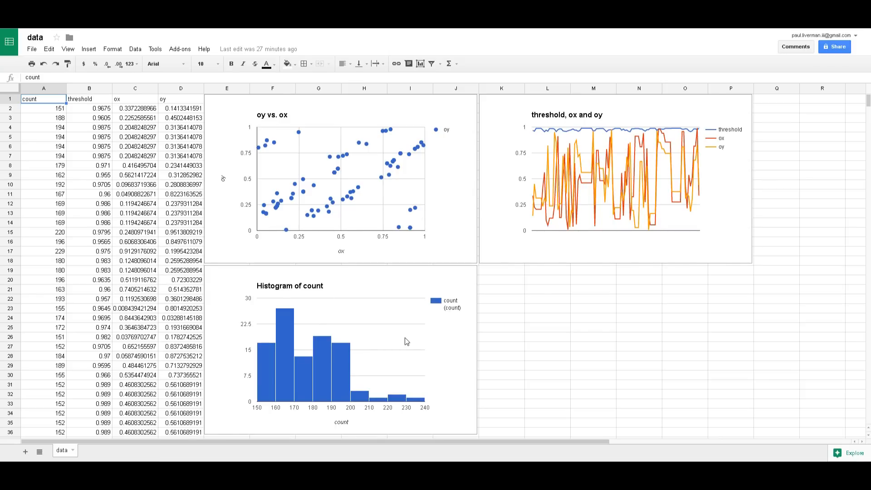
{"action": "mouse_move", "coordinate": [312, 294]}
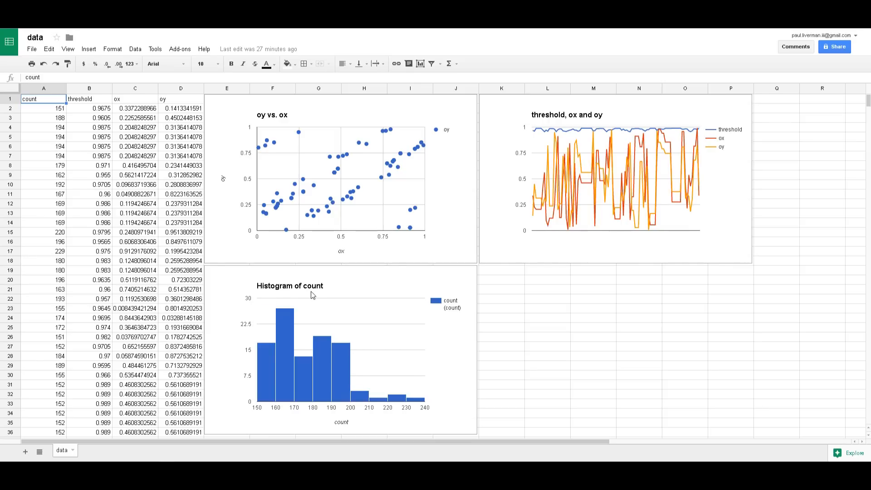
{"action": "mouse_move", "coordinate": [294, 314]}
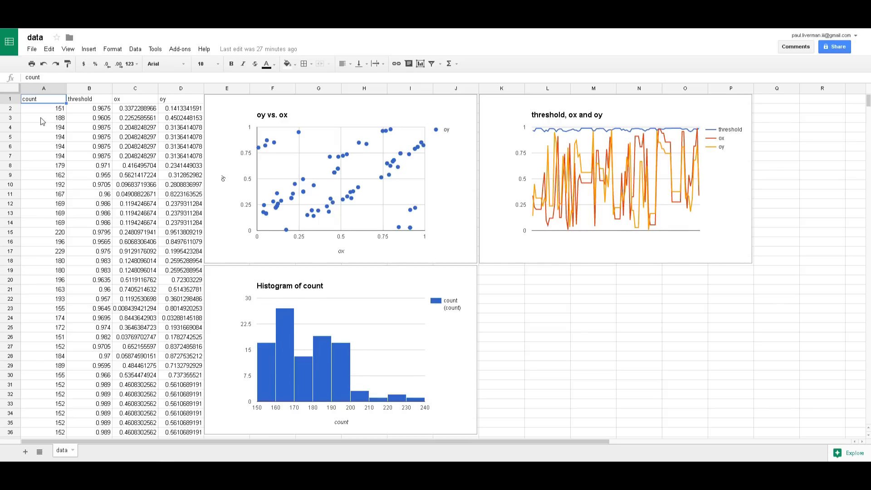
{"action": "mouse_move", "coordinate": [423, 408]}
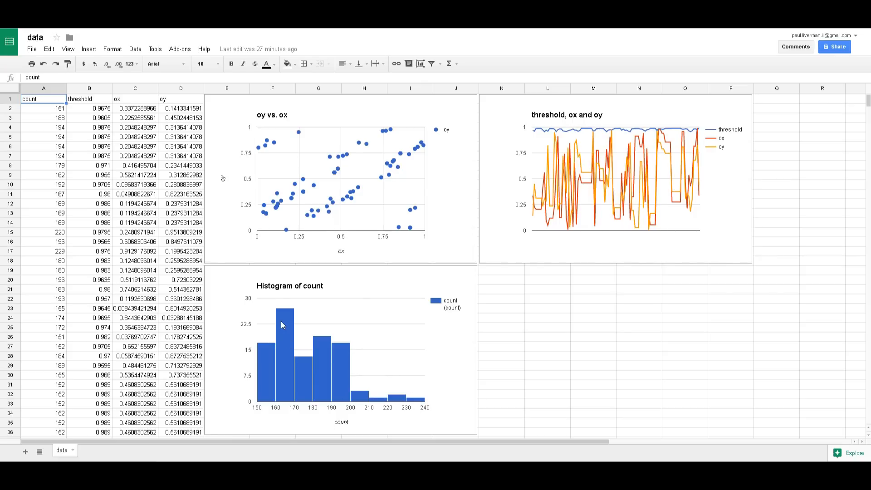
{"action": "mouse_move", "coordinate": [288, 309]}
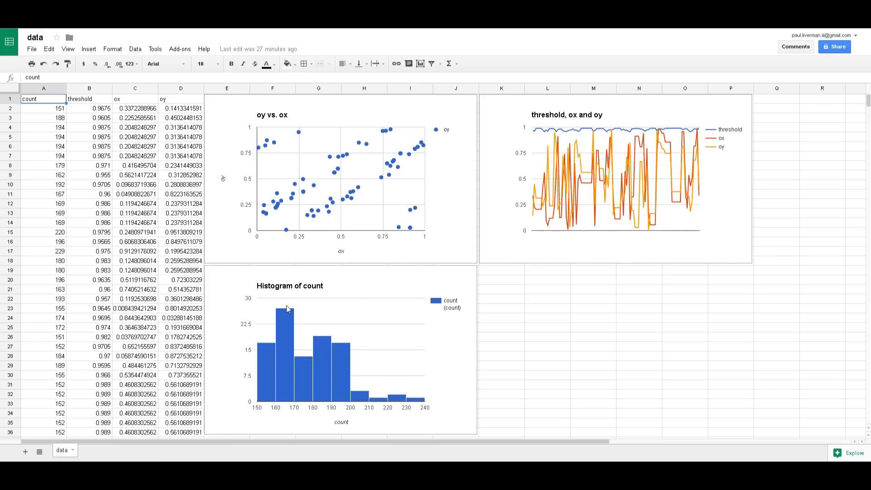
{"action": "mouse_move", "coordinate": [272, 359]}
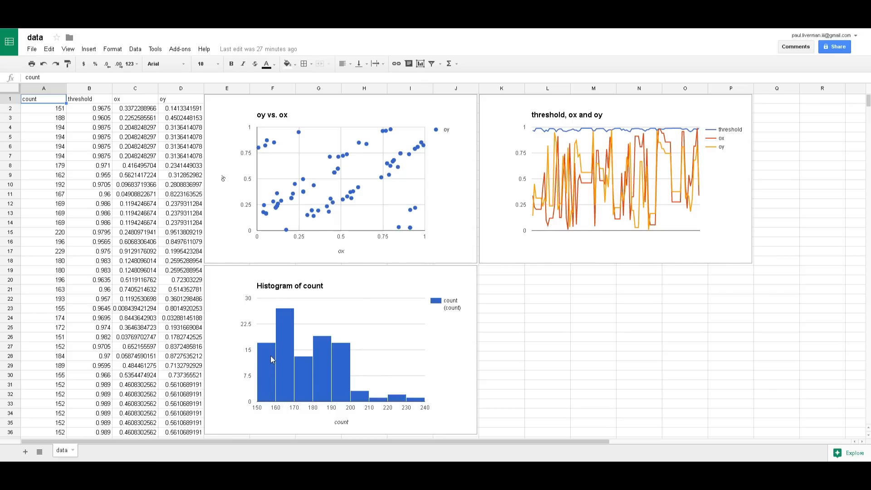
{"action": "mouse_move", "coordinate": [331, 351]}
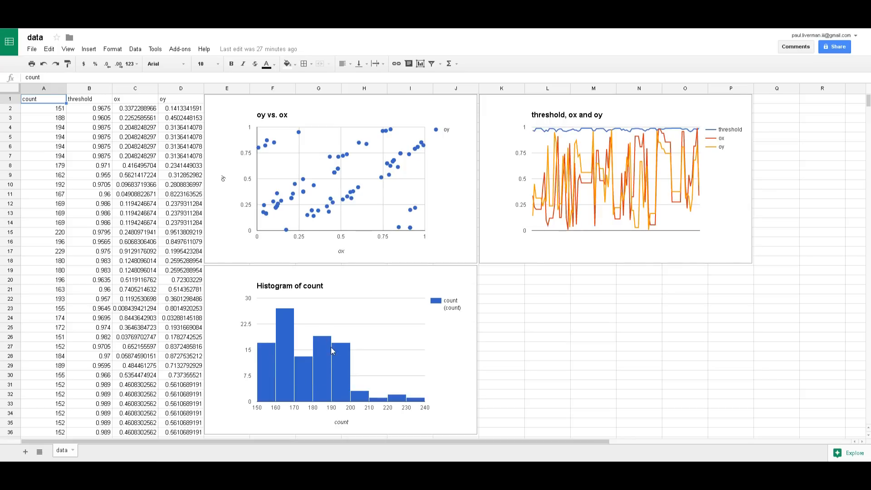
{"action": "mouse_move", "coordinate": [331, 363]}
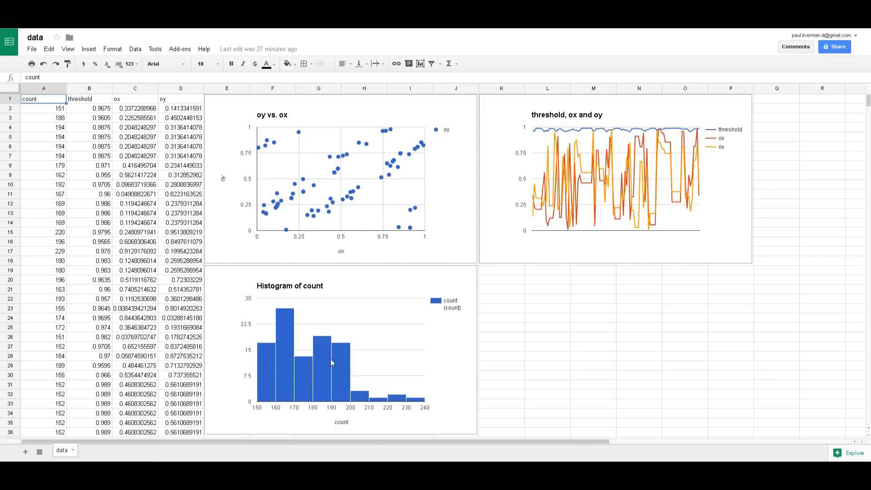
{"action": "mouse_move", "coordinate": [360, 401]}
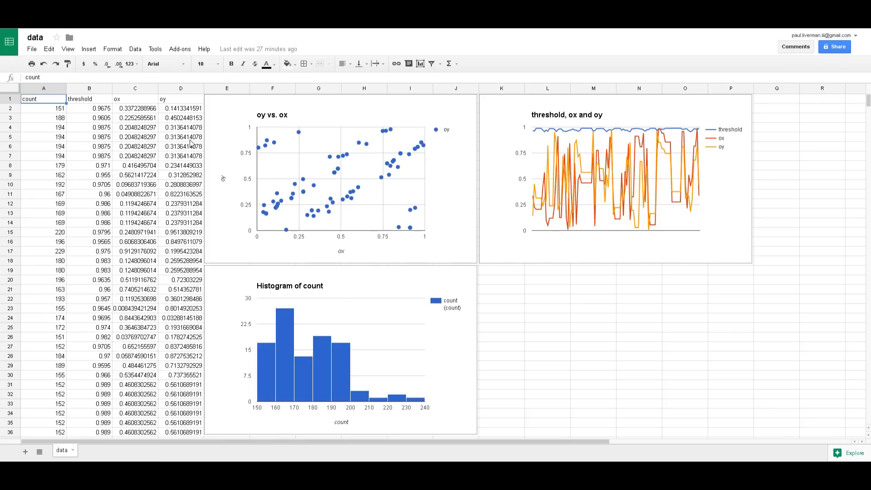
Switch to the '500' spreadsheet and scroll down through its histograms and scatter chart.
{"action": "left_click", "coordinate": [181, 127]}
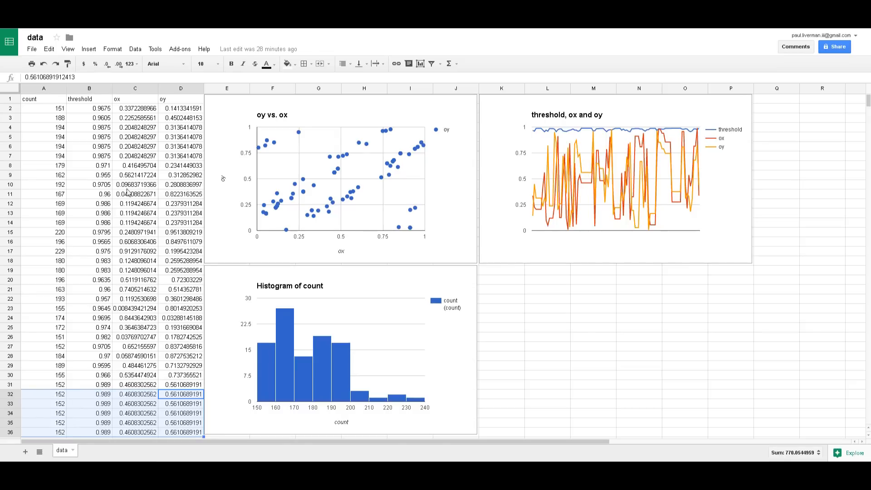
{"action": "scroll", "scroll_direction": "down", "scroll_amount": 3}
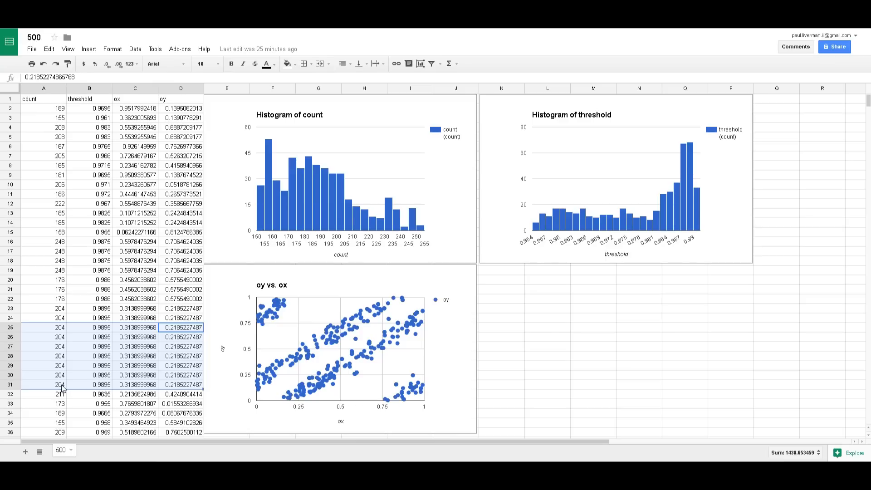
{"action": "mouse_move", "coordinate": [331, 174]}
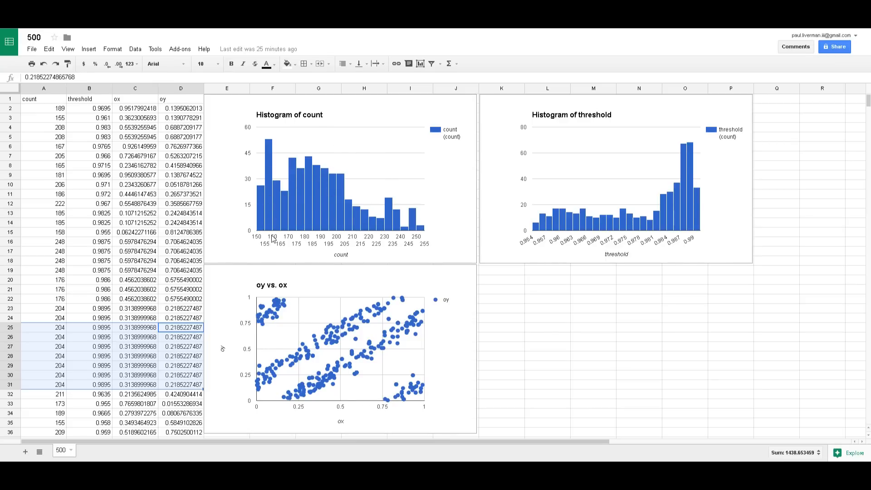
{"action": "mouse_move", "coordinate": [260, 186]}
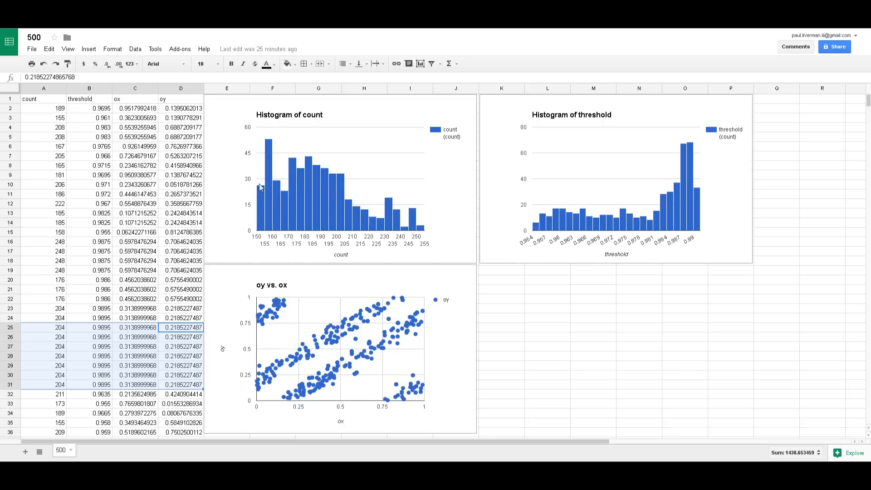
{"action": "mouse_move", "coordinate": [288, 242]}
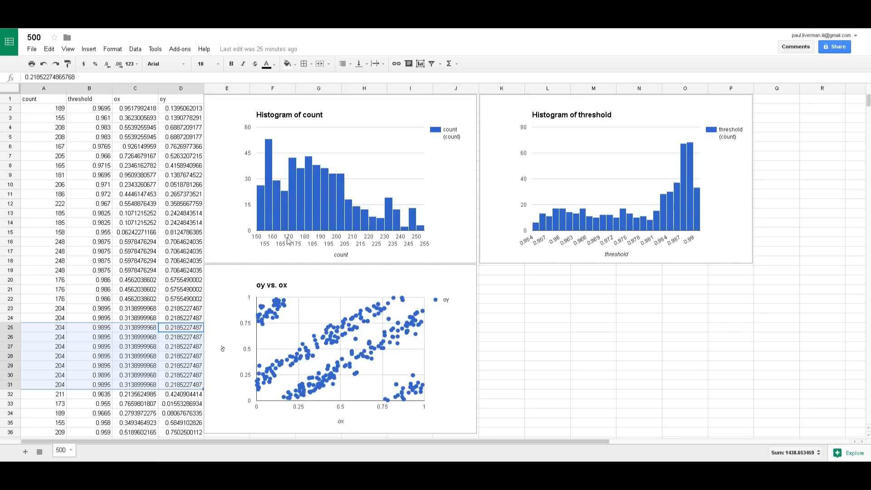
{"action": "mouse_move", "coordinate": [332, 178]}
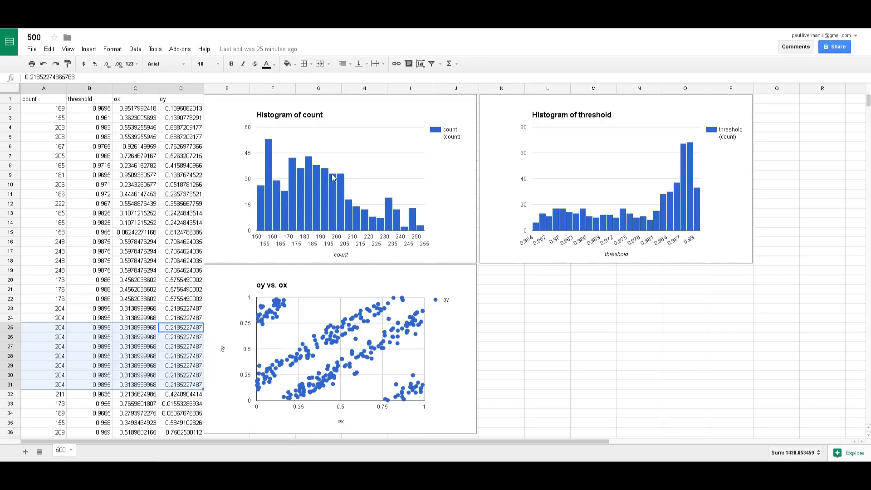
{"action": "mouse_move", "coordinate": [325, 199]}
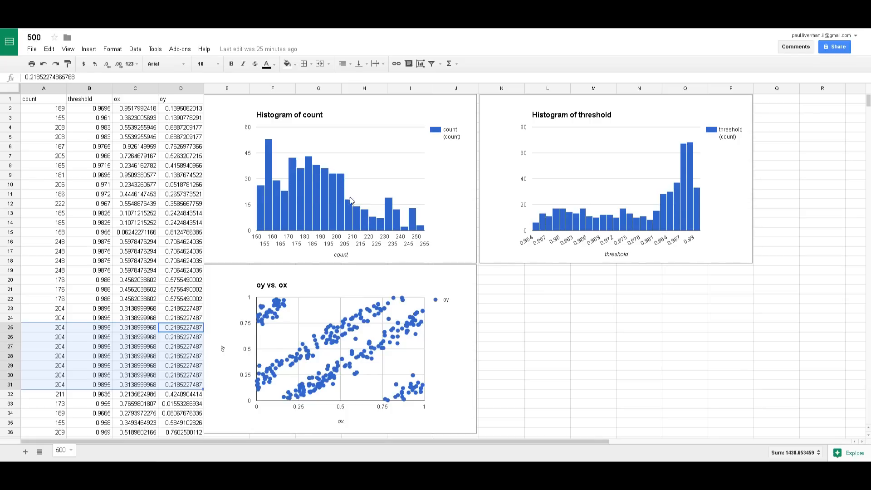
{"action": "mouse_move", "coordinate": [370, 199]}
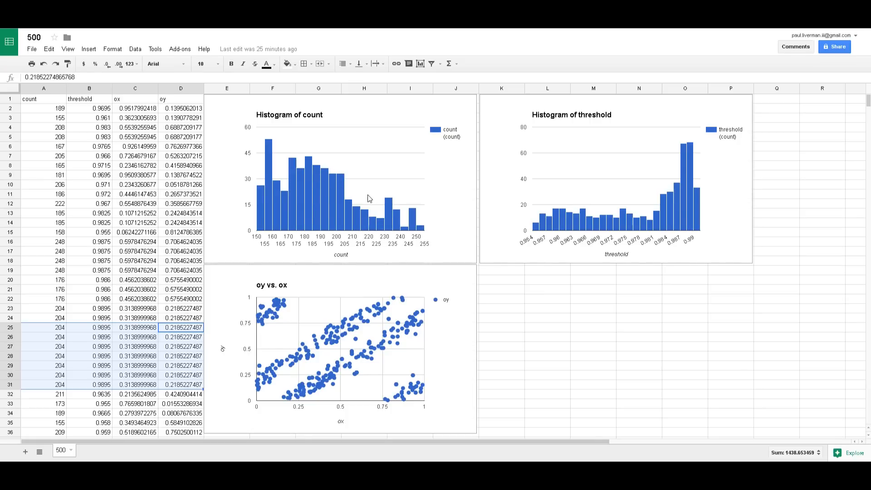
{"action": "mouse_move", "coordinate": [321, 138]}
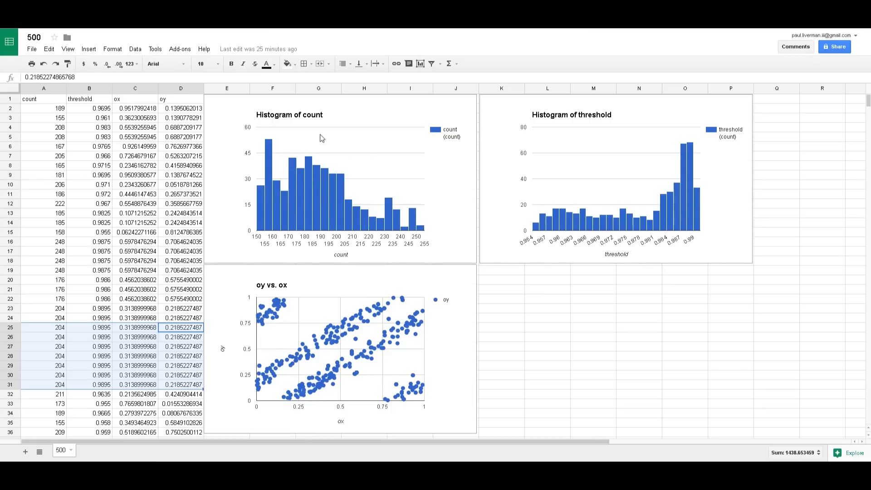
{"action": "mouse_move", "coordinate": [592, 152]}
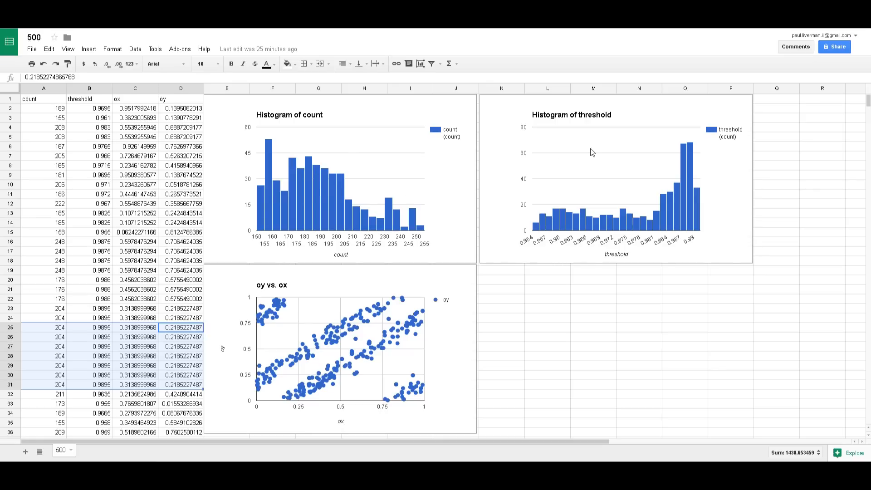
{"action": "mouse_move", "coordinate": [698, 223]}
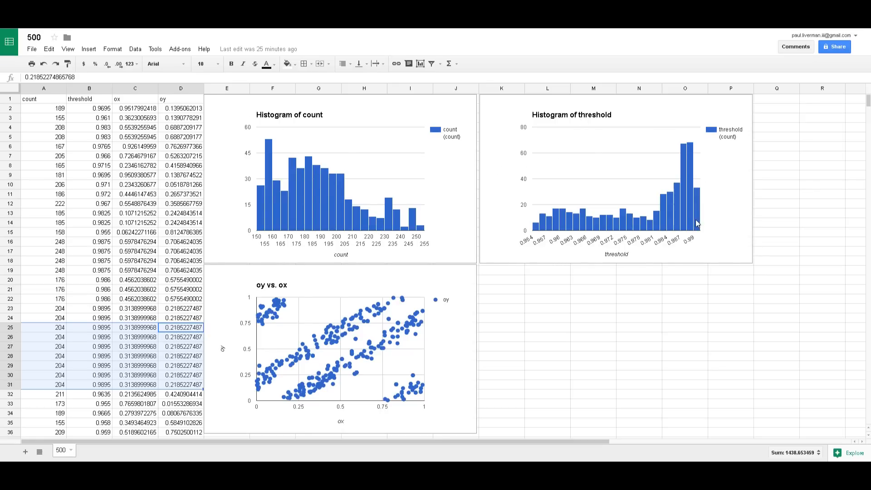
{"action": "mouse_move", "coordinate": [683, 143]}
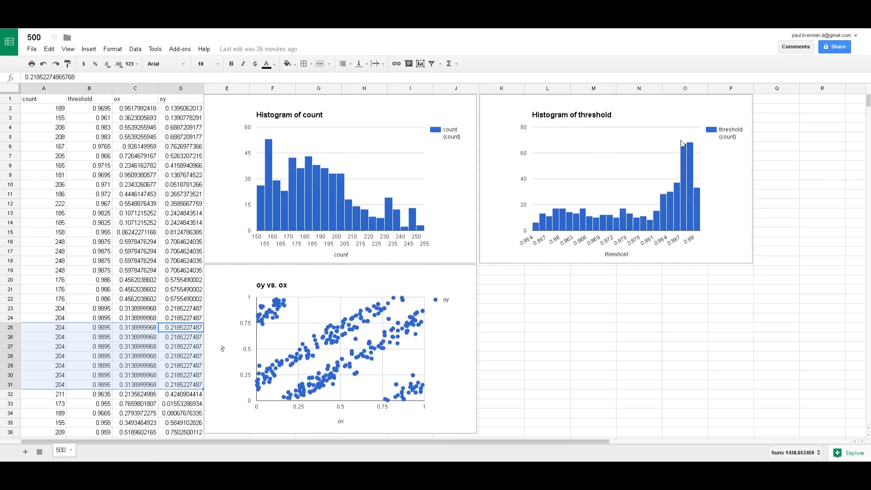
{"action": "mouse_move", "coordinate": [638, 191]}
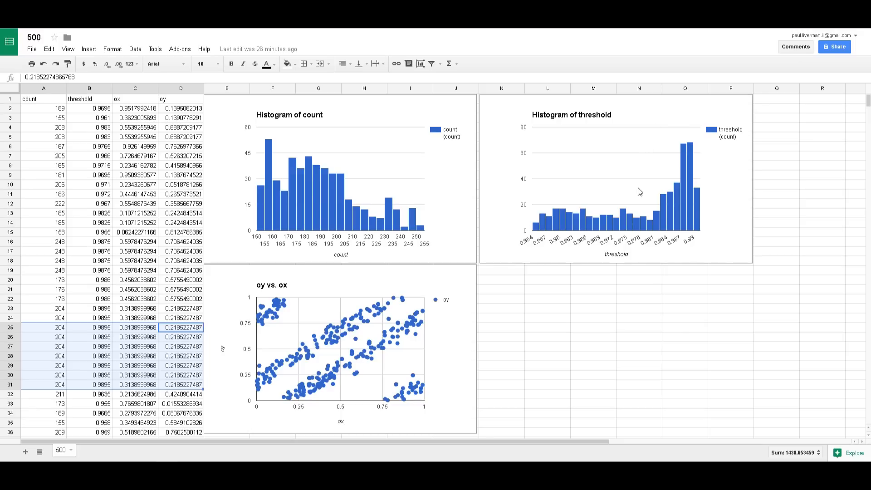
{"action": "mouse_move", "coordinate": [657, 201]}
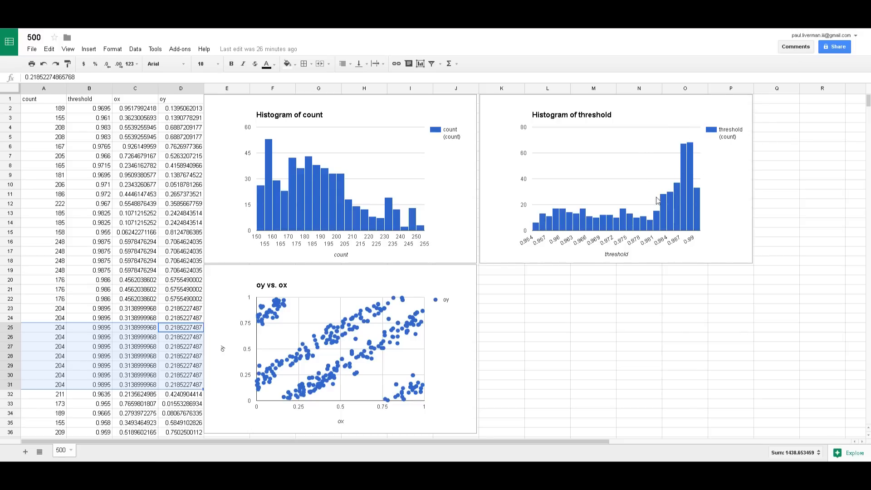
{"action": "mouse_move", "coordinate": [580, 225]}
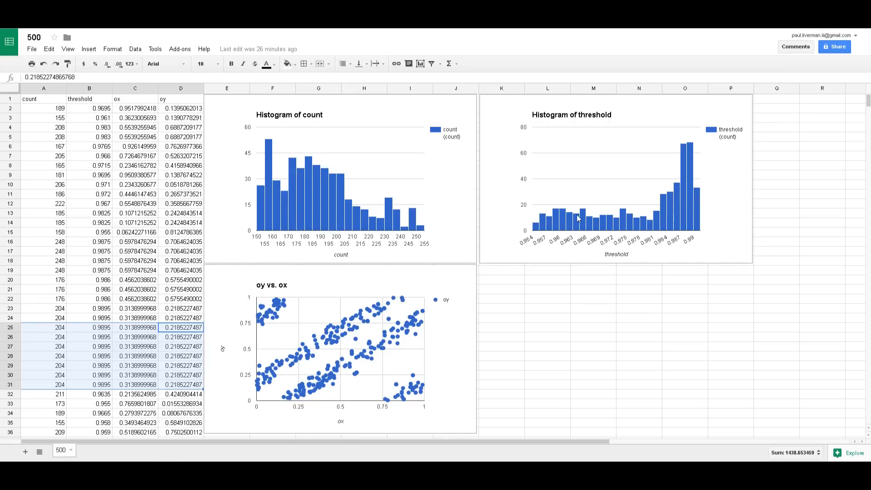
{"action": "mouse_move", "coordinate": [680, 126]}
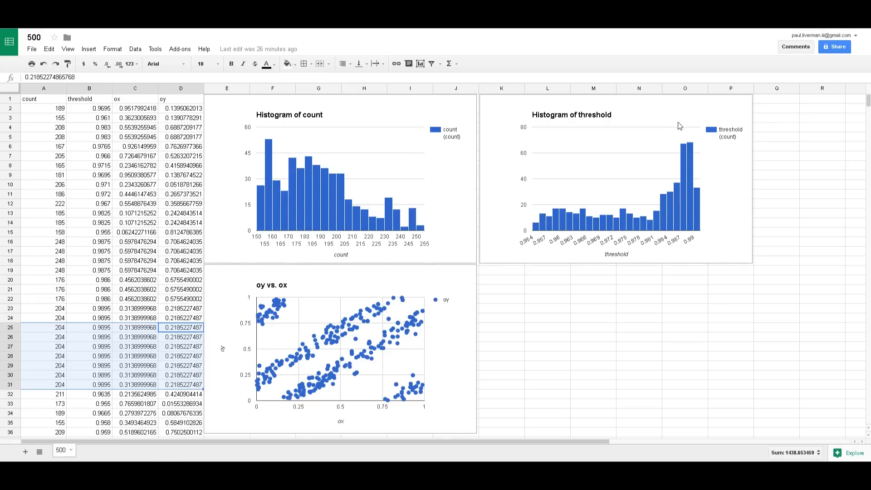
{"action": "mouse_move", "coordinate": [527, 206]}
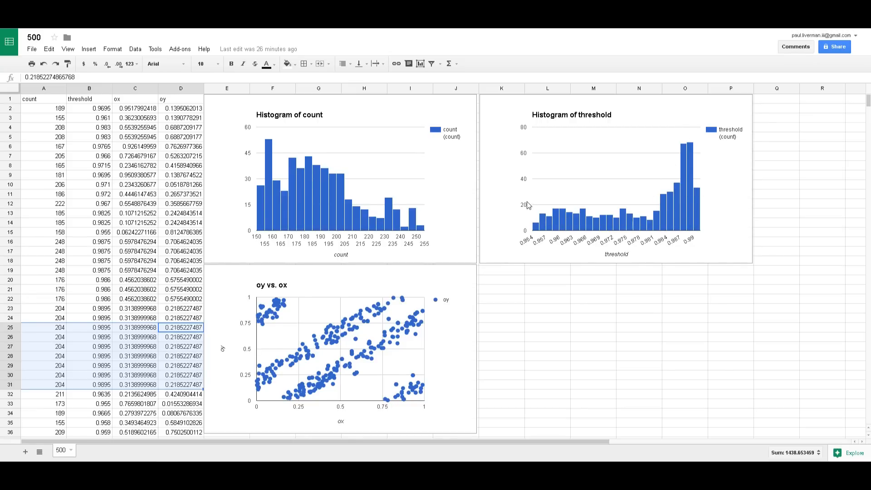
{"action": "mouse_move", "coordinate": [388, 294]}
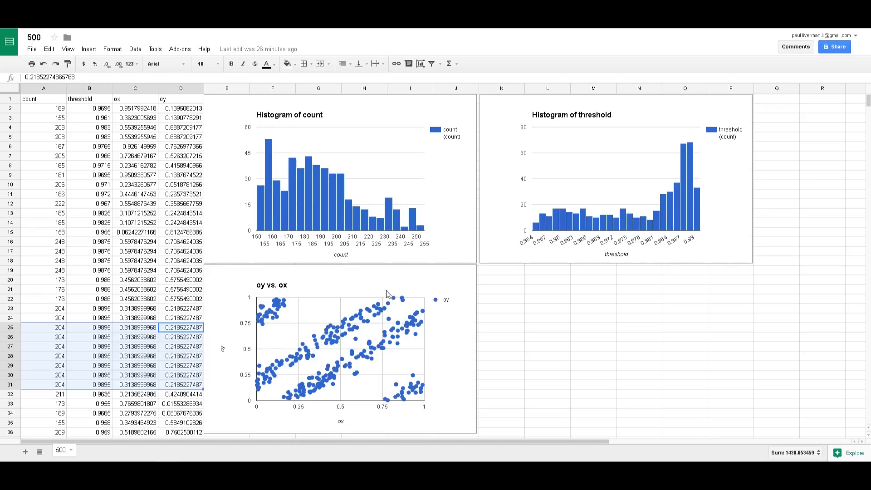
{"action": "mouse_move", "coordinate": [269, 295]}
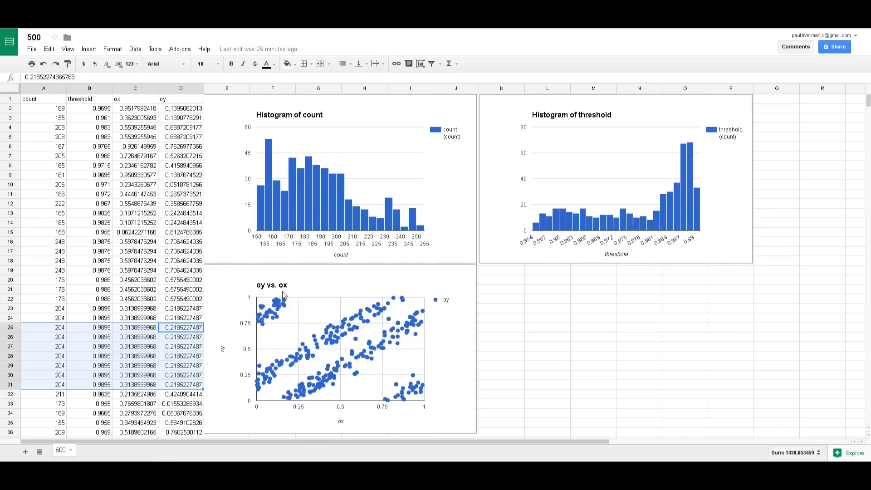
{"action": "mouse_move", "coordinate": [270, 310]}
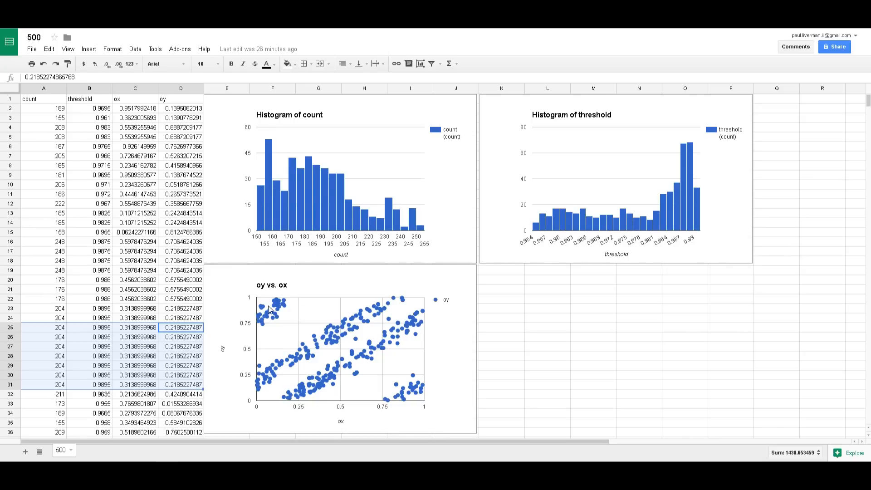
{"action": "mouse_move", "coordinate": [395, 370]}
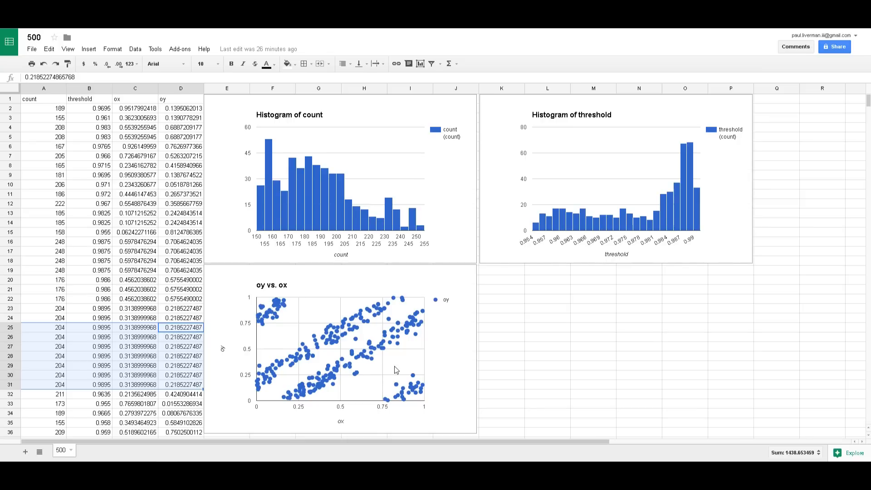
{"action": "mouse_move", "coordinate": [353, 326]}
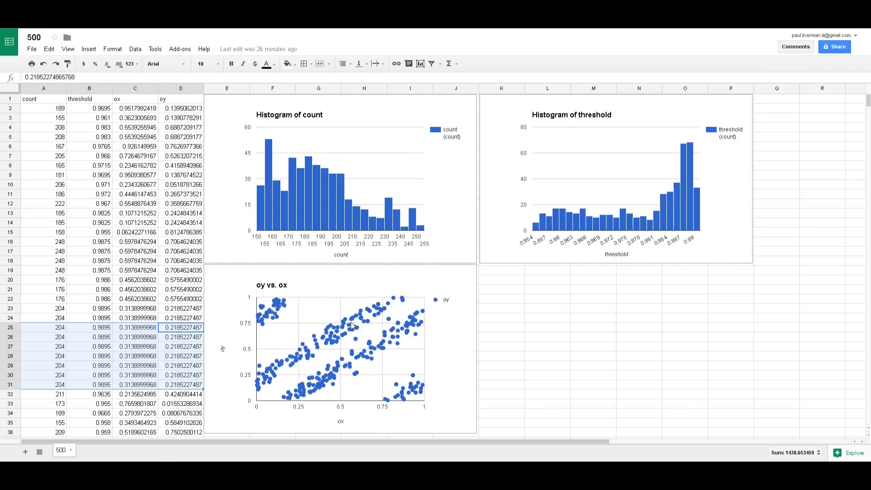
{"action": "mouse_move", "coordinate": [373, 353]}
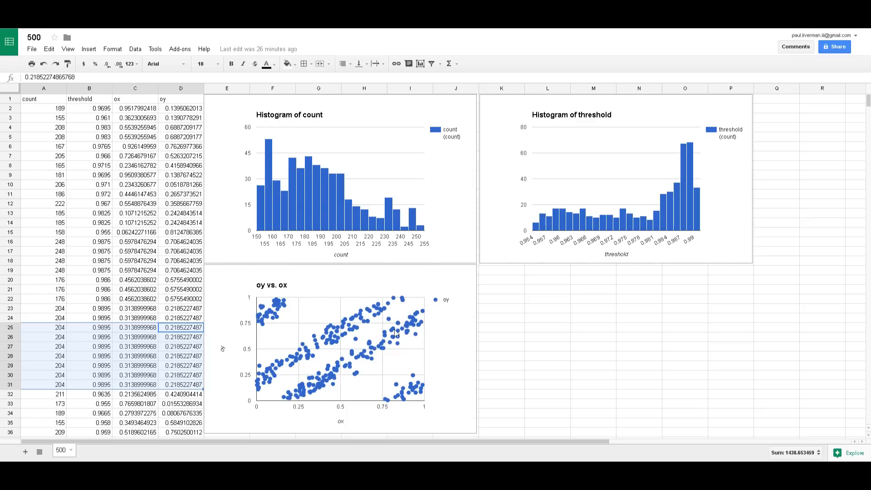
{"action": "mouse_move", "coordinate": [427, 333]}
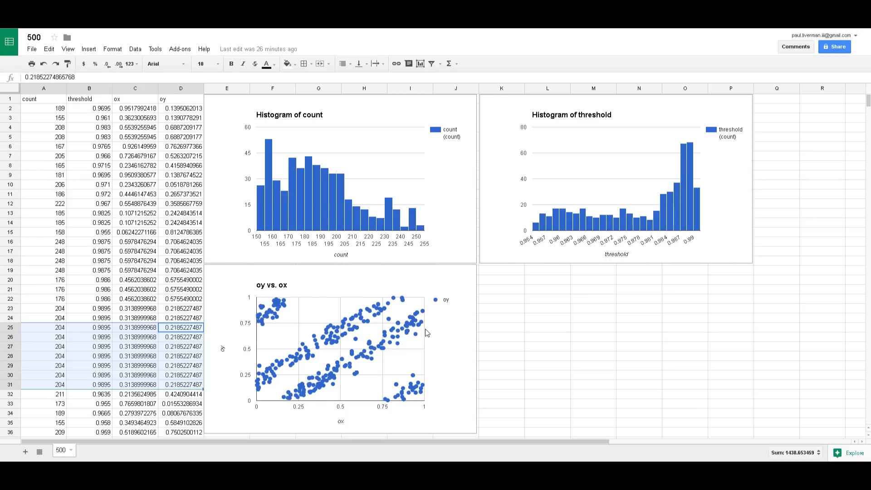
{"action": "mouse_move", "coordinate": [371, 326]}
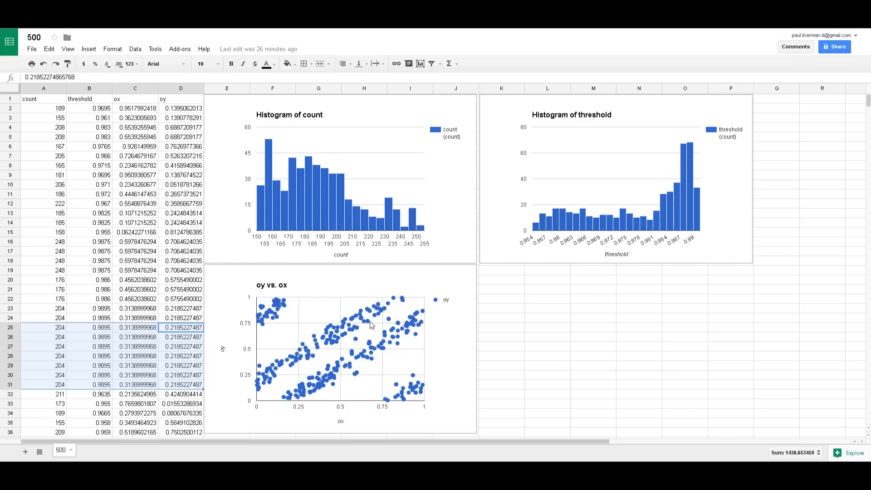
{"action": "mouse_move", "coordinate": [399, 346]}
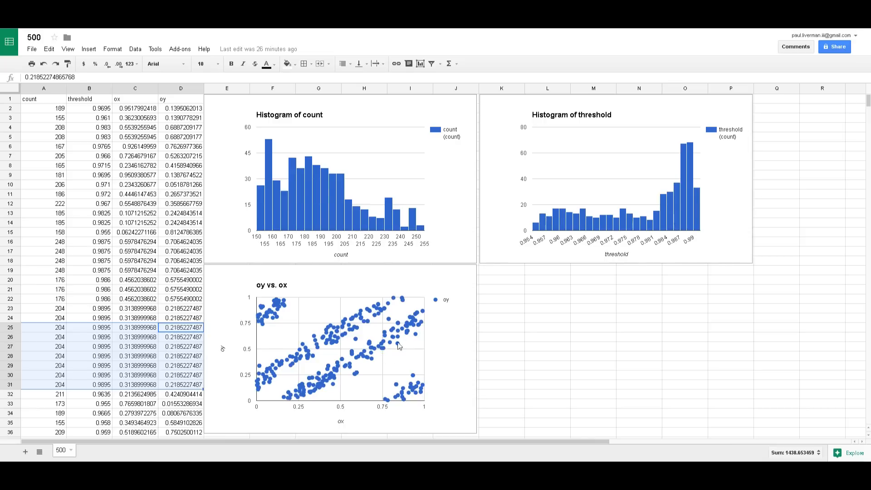
{"action": "mouse_move", "coordinate": [418, 360]}
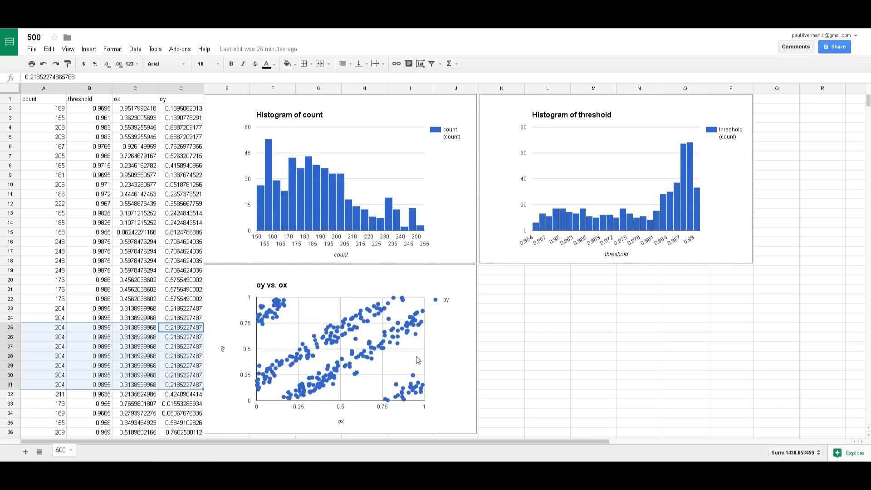
{"action": "mouse_move", "coordinate": [378, 299]}
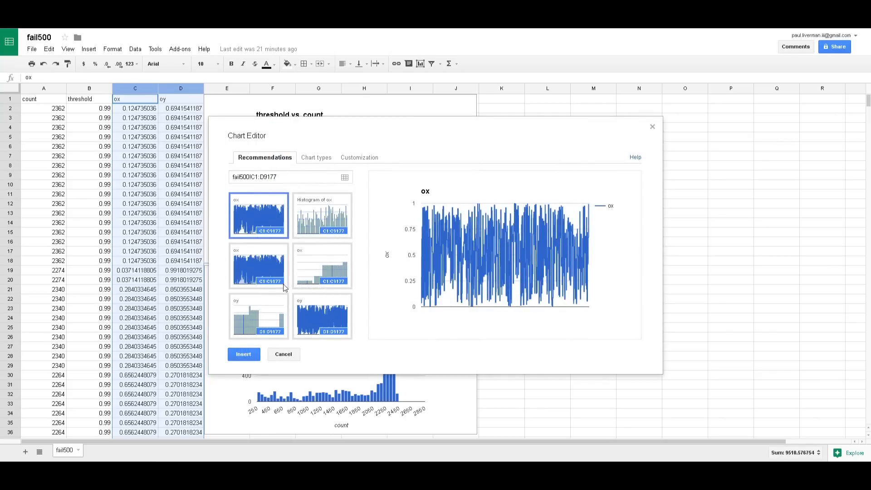
Insert a Scatter chart of oy vs. ox from columns C:D into fail500.
{"action": "left_click", "coordinate": [312, 157]}
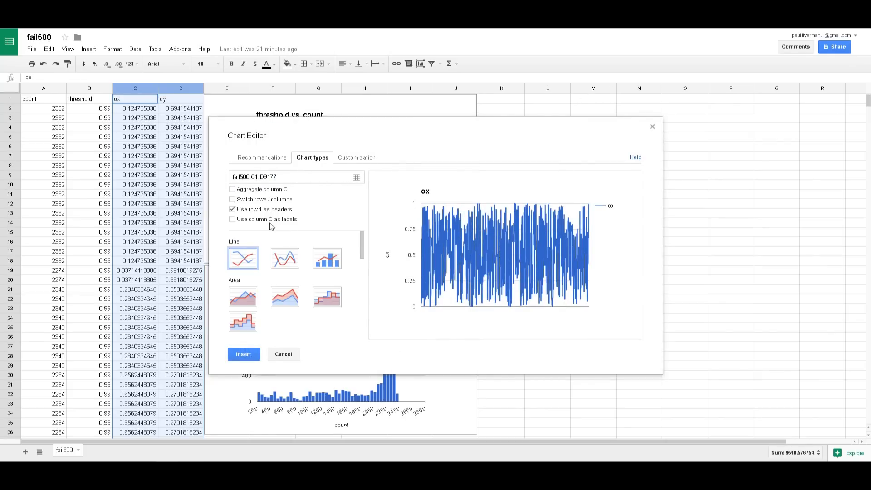
{"action": "scroll", "scroll_direction": "down", "scroll_amount": 3}
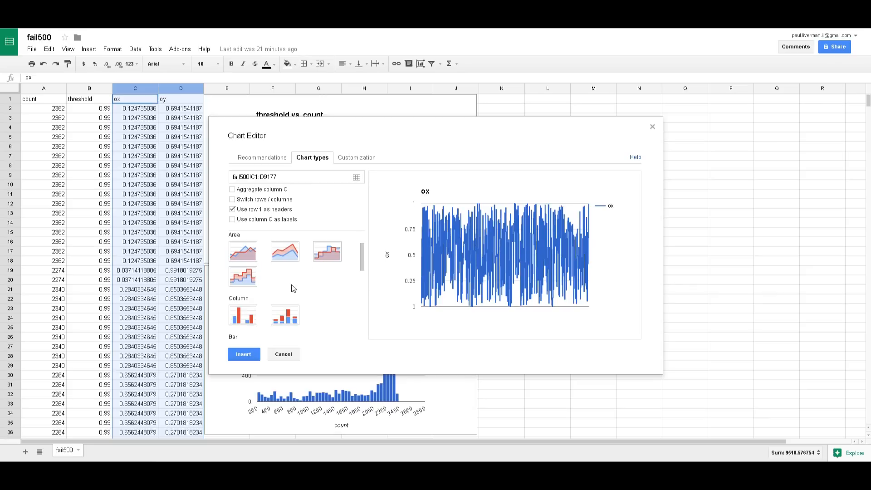
{"action": "scroll", "scroll_direction": "down", "scroll_amount": 3}
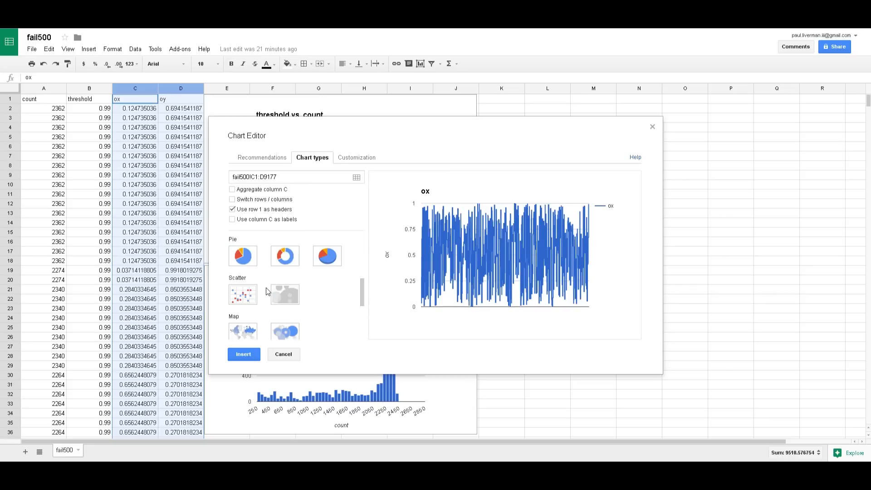
{"action": "mouse_move", "coordinate": [251, 288]}
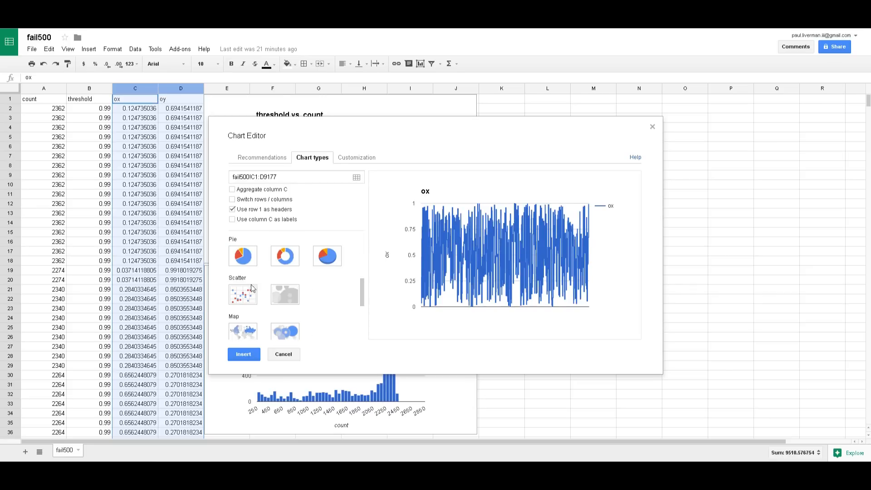
{"action": "left_click", "coordinate": [242, 294]}
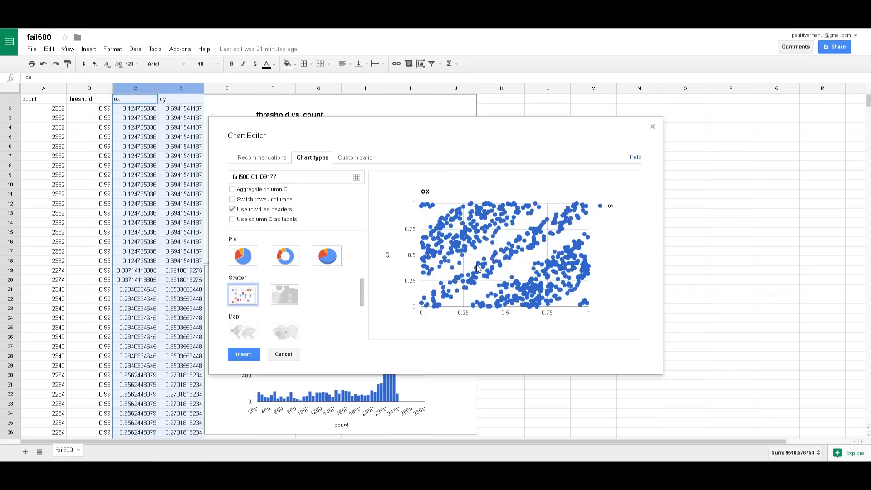
{"action": "mouse_move", "coordinate": [499, 336]}
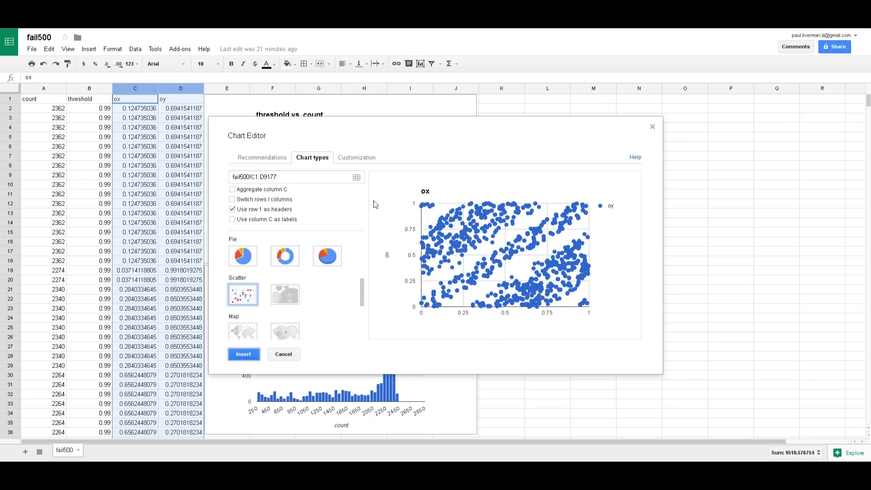
{"action": "left_click", "coordinate": [244, 354]}
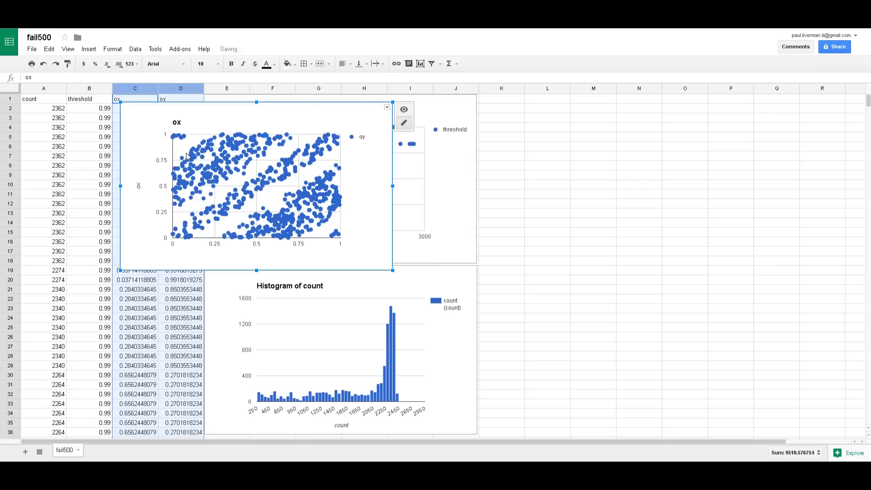
{"action": "mouse_move", "coordinate": [306, 130]}
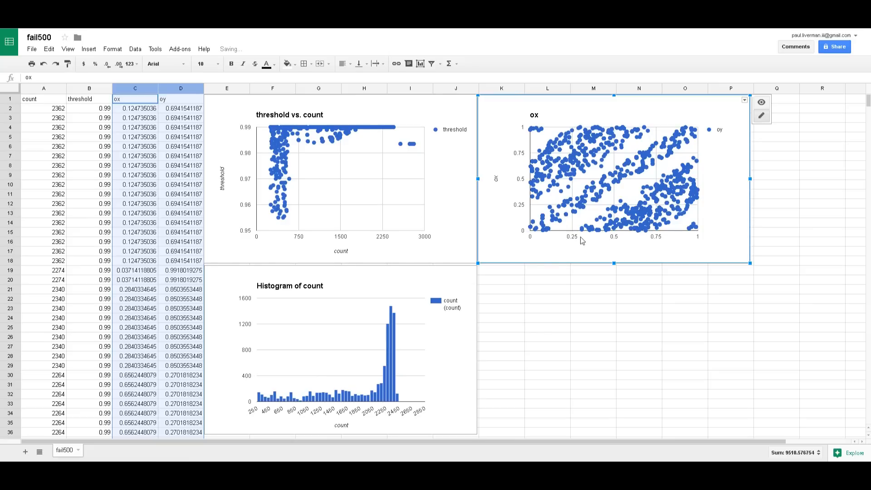
{"action": "mouse_move", "coordinate": [512, 210]}
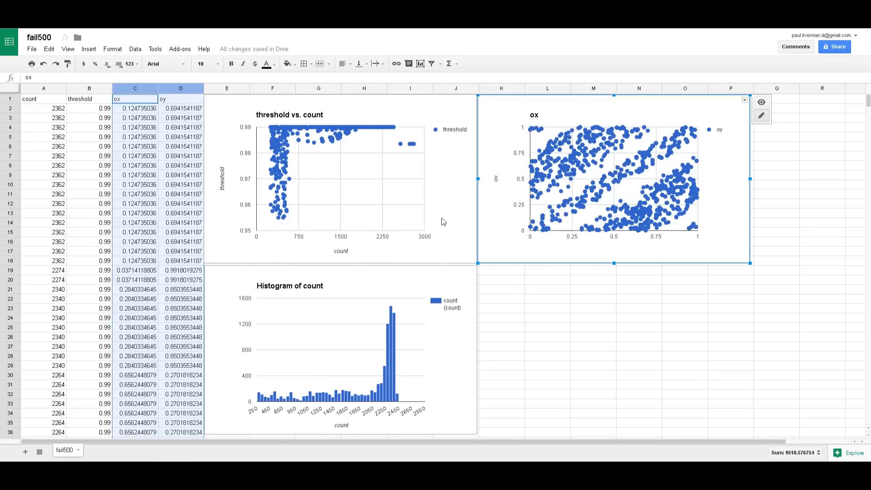
{"action": "mouse_move", "coordinate": [372, 122]}
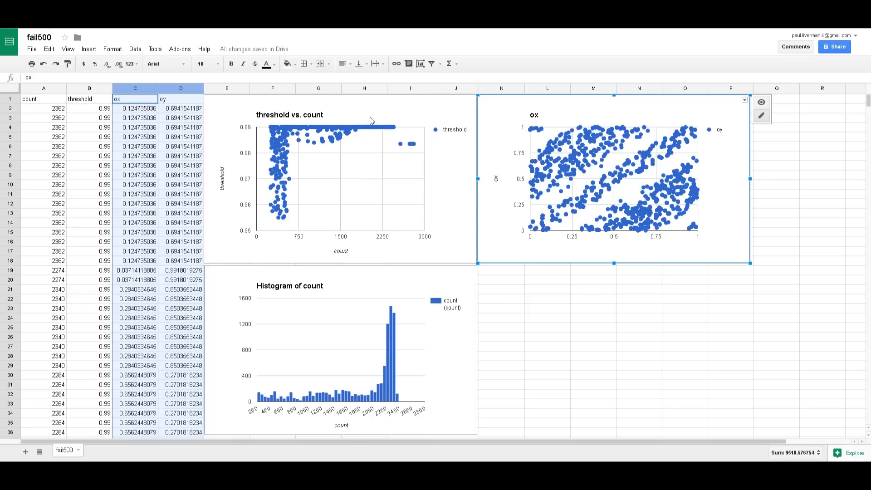
{"action": "mouse_move", "coordinate": [304, 202]}
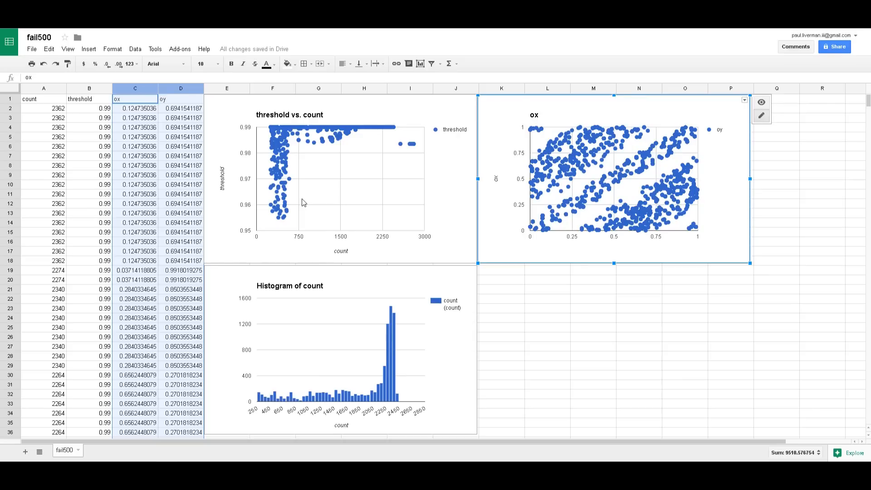
{"action": "mouse_move", "coordinate": [261, 127]}
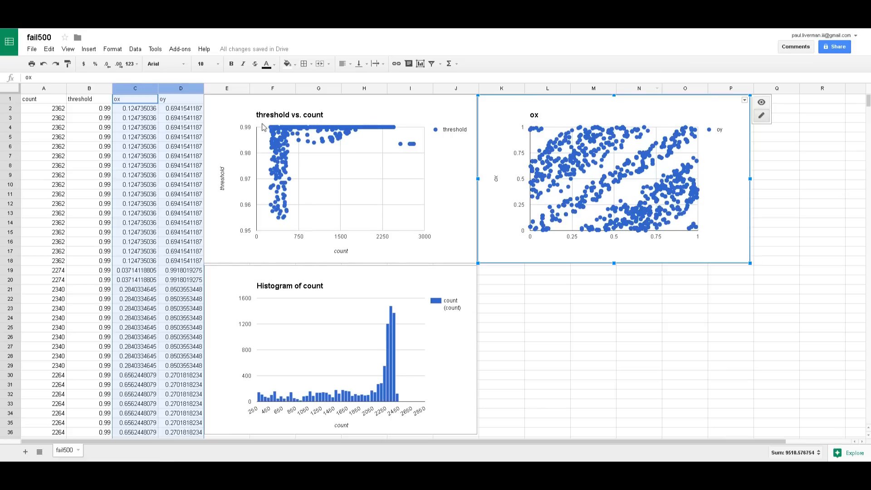
{"action": "mouse_move", "coordinate": [98, 148]}
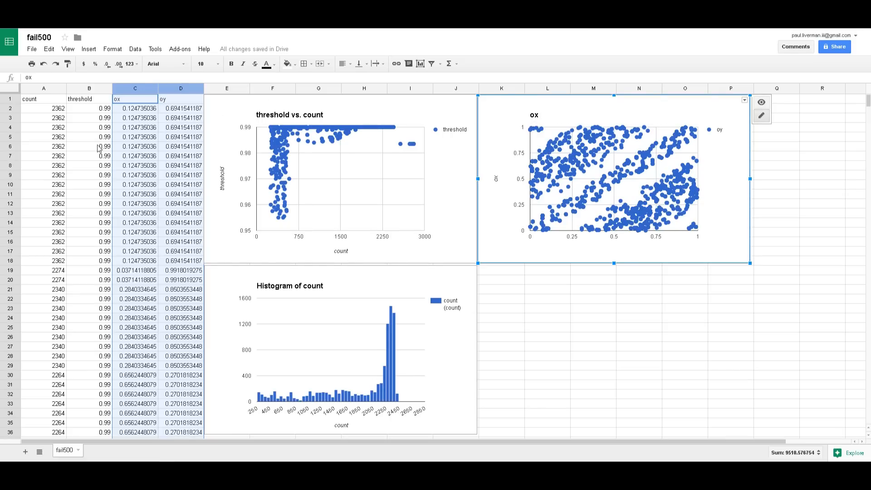
{"action": "mouse_move", "coordinate": [92, 174]}
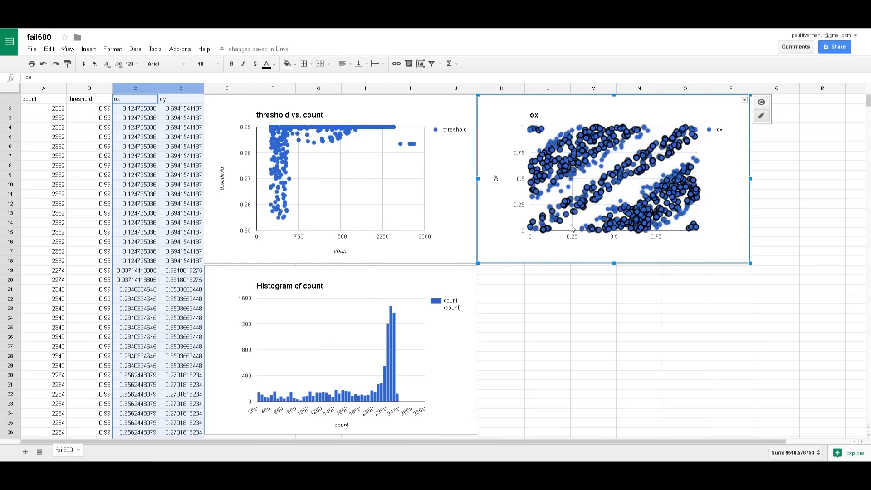
Deselect the repositioned oy-vs-ox scatter chart by clicking an empty cell.
{"action": "left_click", "coordinate": [501, 279]}
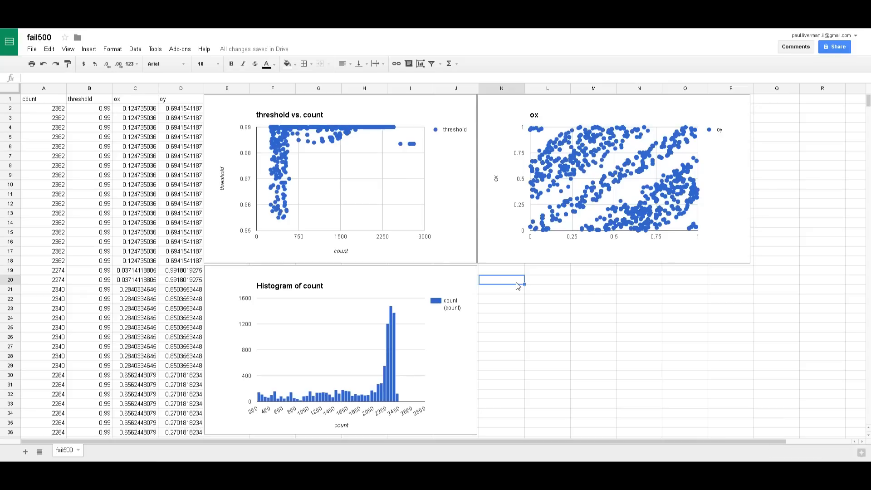
{"action": "mouse_move", "coordinate": [566, 209]}
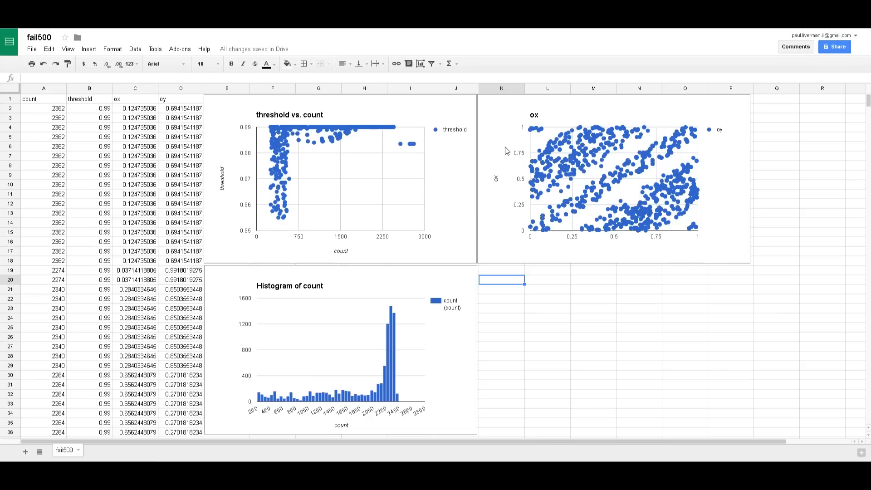
{"action": "mouse_move", "coordinate": [661, 134]}
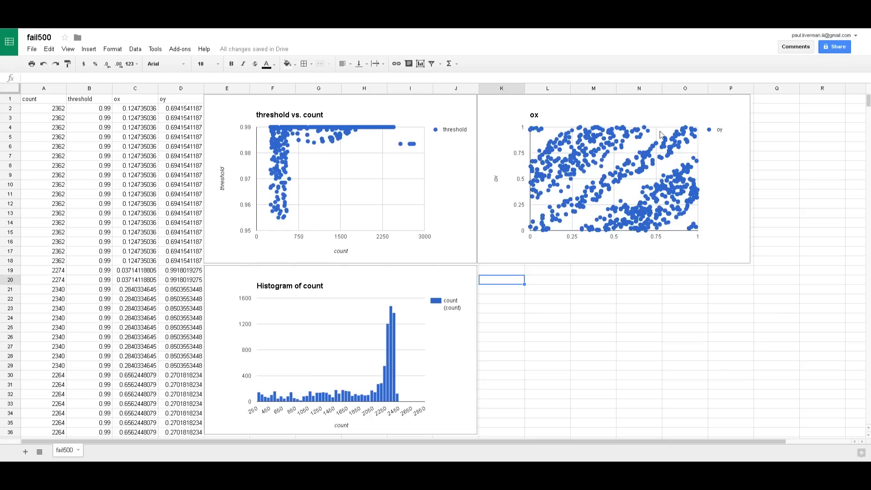
{"action": "mouse_move", "coordinate": [676, 237]}
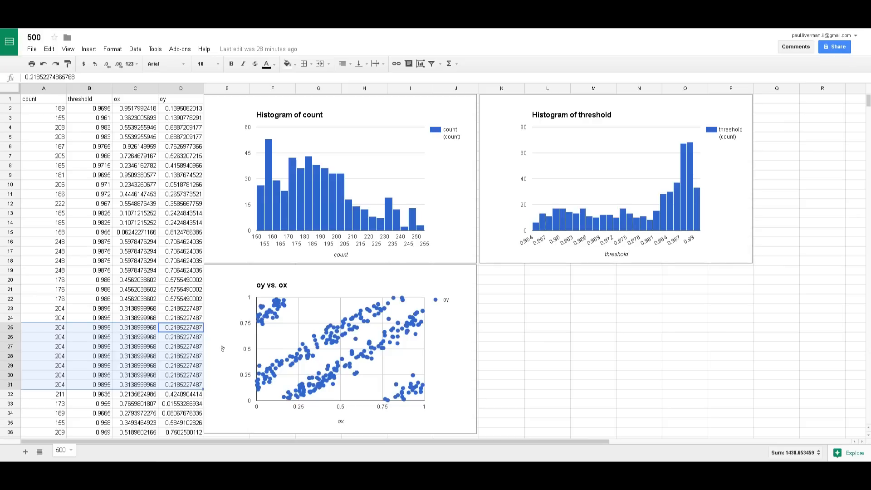
{"action": "mouse_move", "coordinate": [350, 294]}
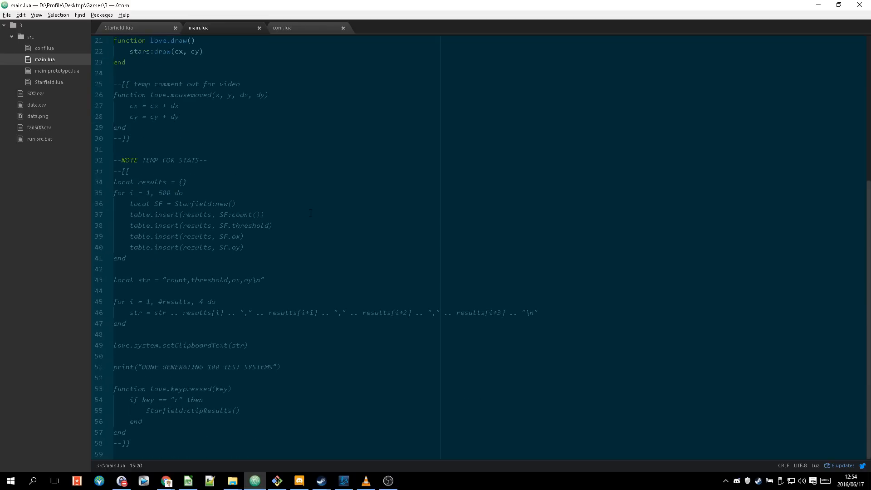
Bring Starfield.lua to the front and scroll through its code.
{"action": "left_click", "coordinate": [119, 28]}
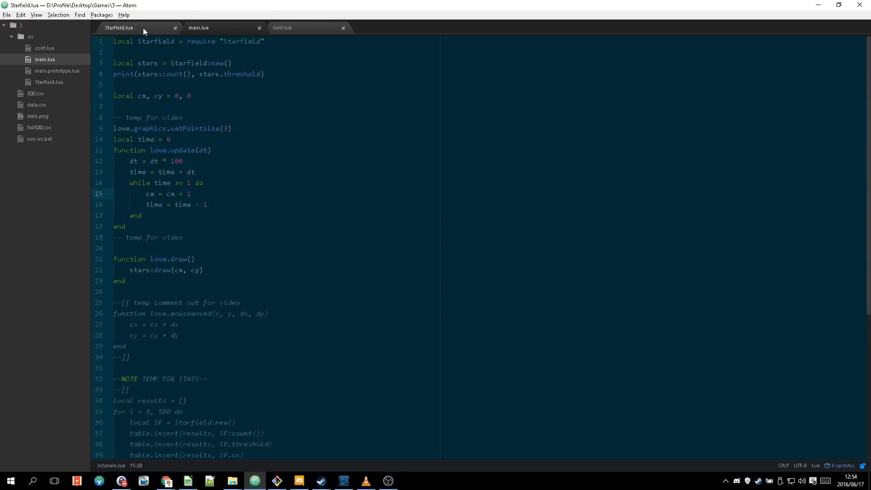
{"action": "left_click", "coordinate": [118, 27]}
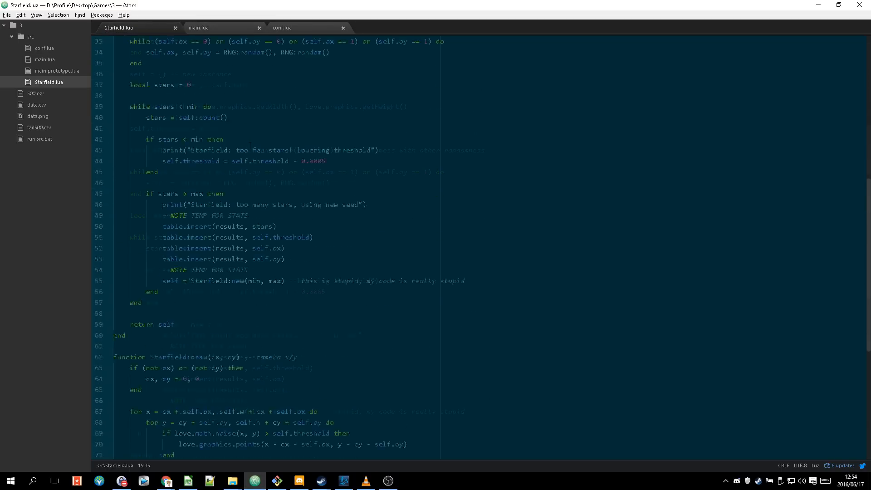
{"action": "scroll", "scroll_direction": "down", "scroll_amount": 3}
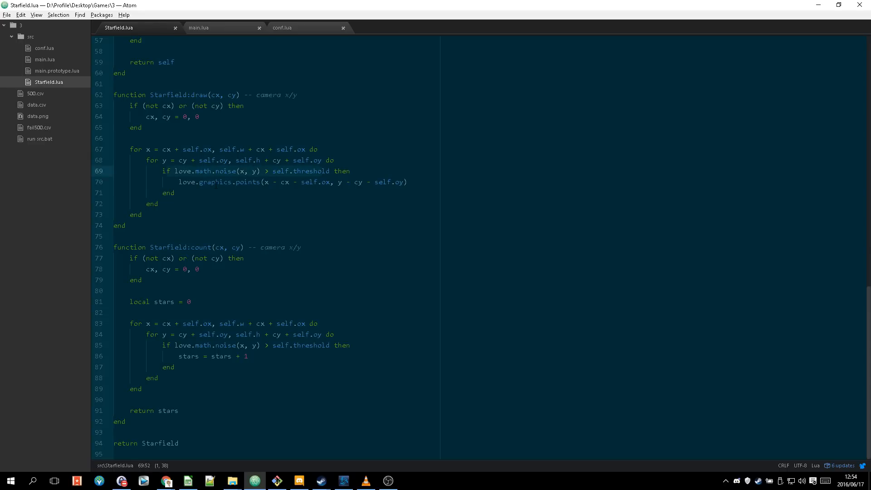
{"action": "scroll", "scroll_direction": "up", "scroll_amount": 3}
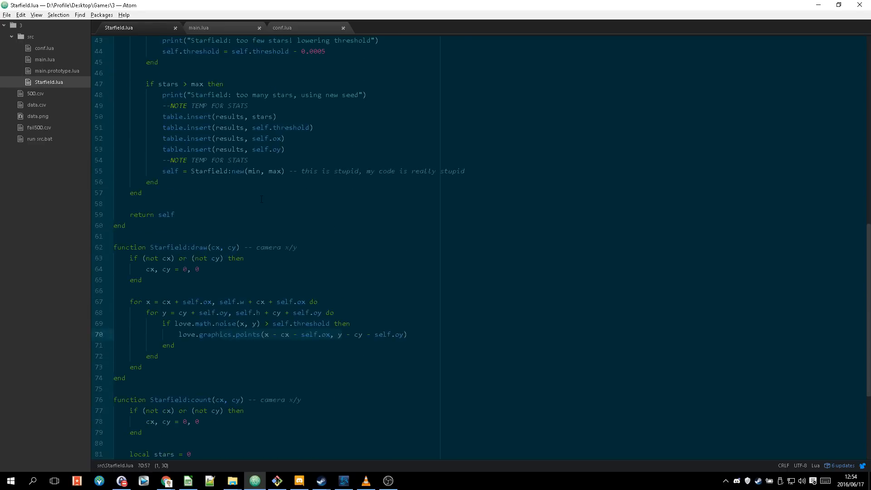
{"action": "scroll", "scroll_direction": "down", "scroll_amount": 3}
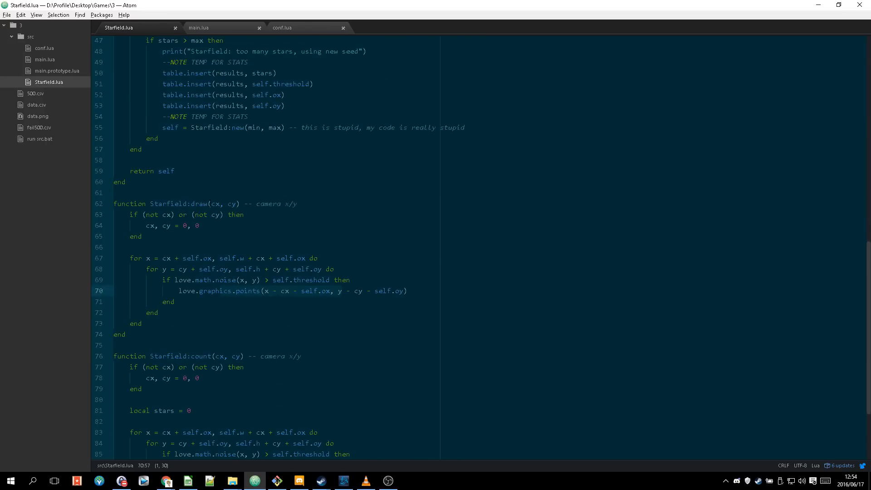
Point out the draw function's camera comment, the y offset, and the starting threshold comment.
{"action": "left_click", "coordinate": [296, 204]}
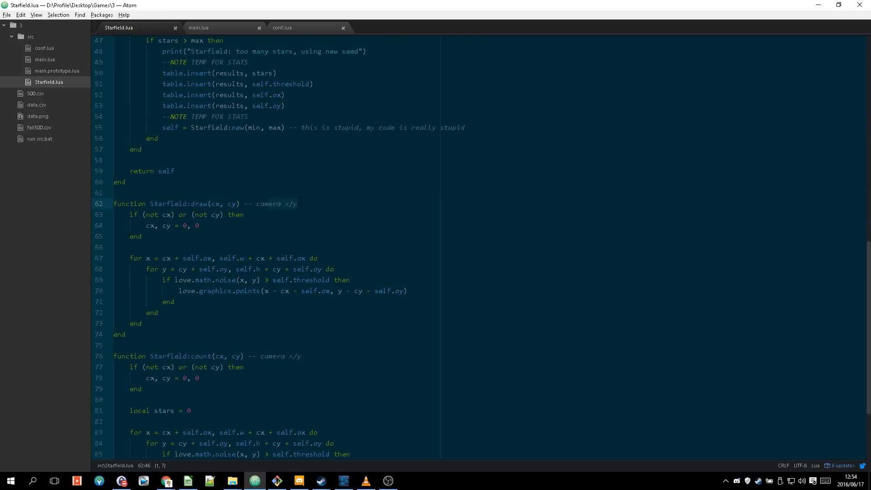
{"action": "scroll", "scroll_direction": "down", "scroll_amount": 3}
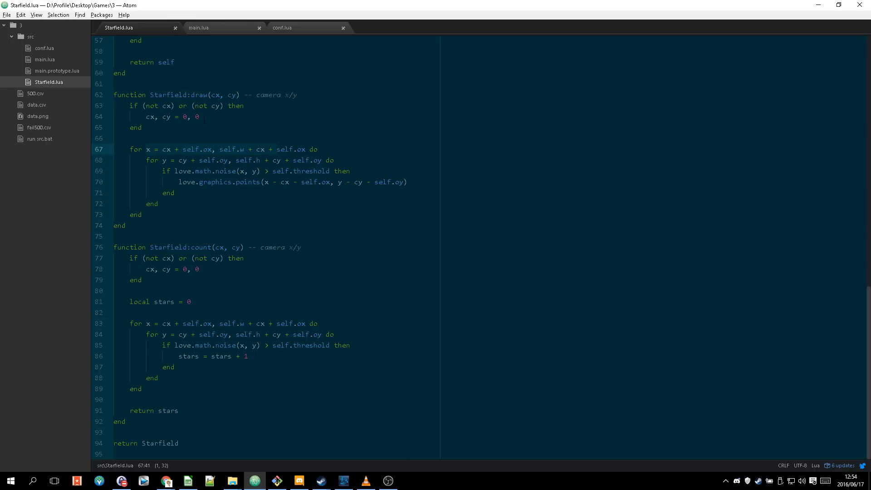
{"action": "left_click", "coordinate": [309, 160]}
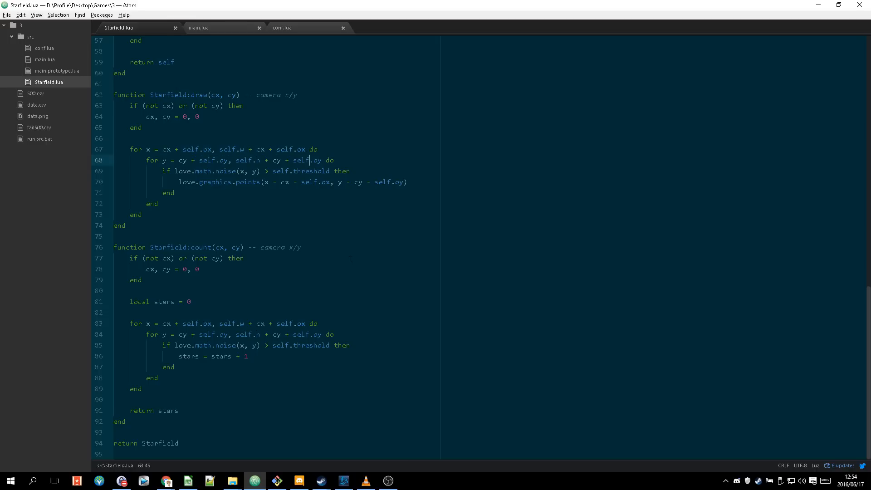
{"action": "scroll", "scroll_direction": "up", "scroll_amount": 3}
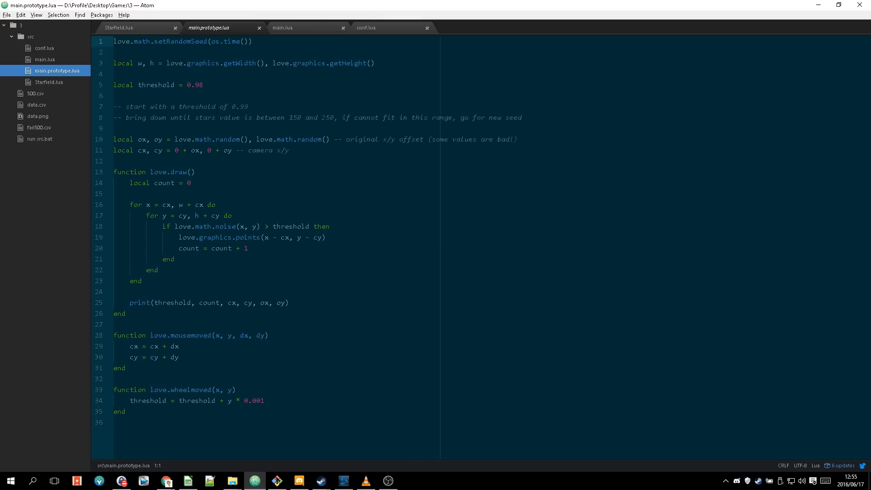
{"action": "left_click", "coordinate": [222, 106]}
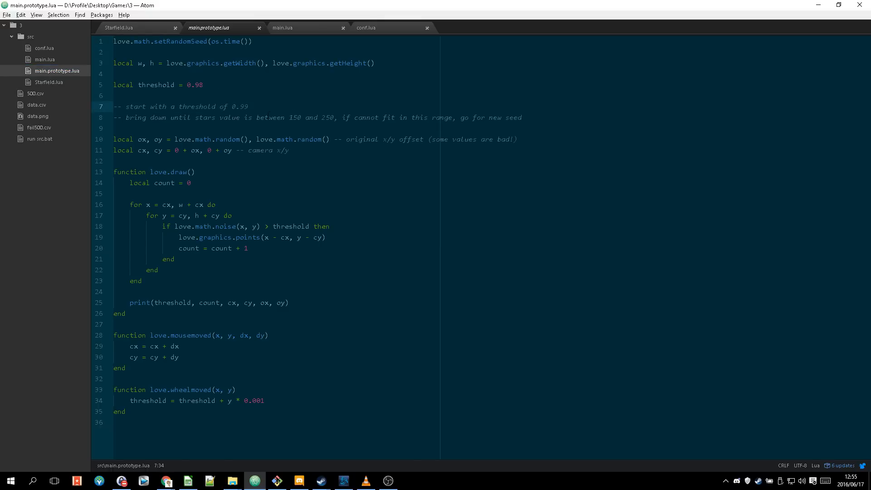
Mark the prototype's 0.99 threshold, then scroll Starfield.lua's new() to the results table.
{"action": "left_click", "coordinate": [248, 106]}
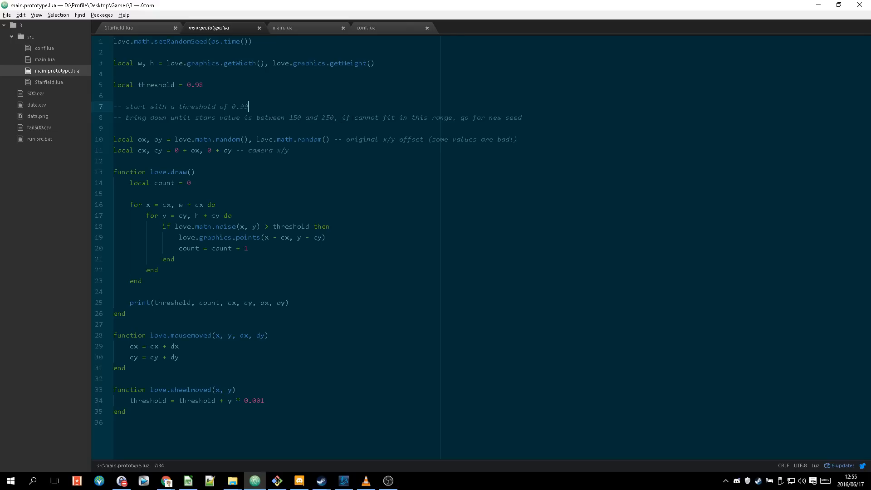
{"action": "type", "text": "9"}
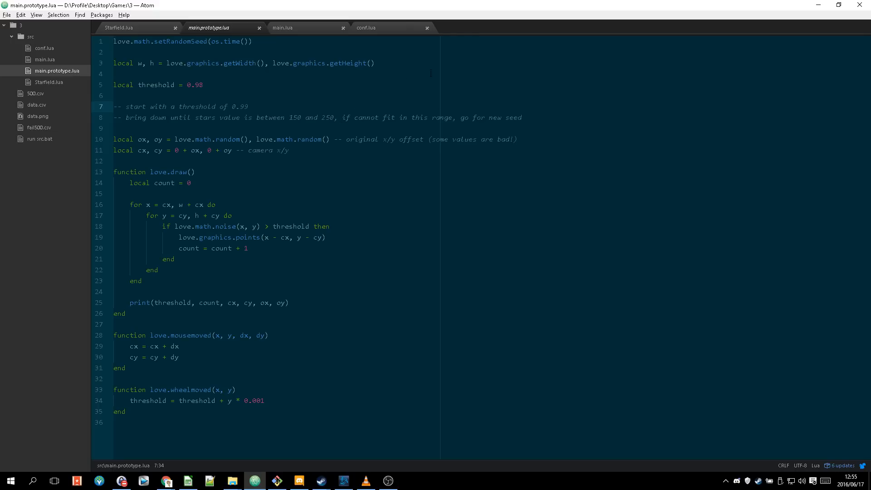
{"action": "left_click", "coordinate": [138, 28]}
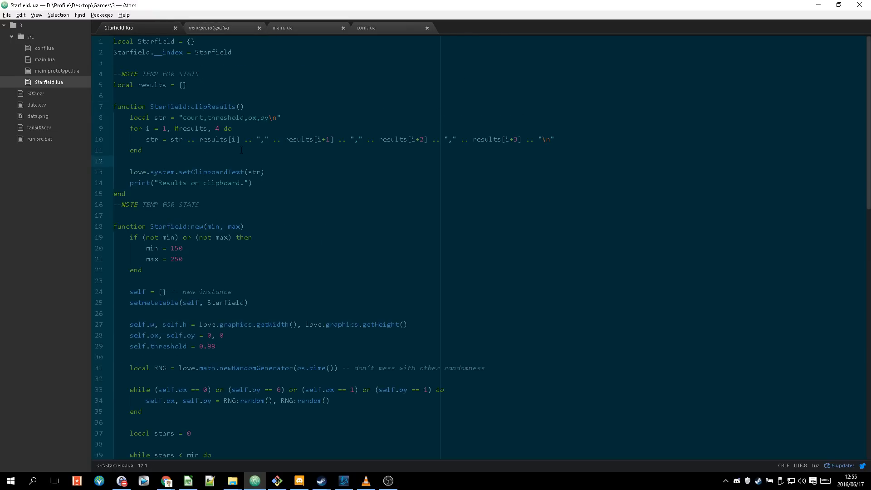
{"action": "scroll", "scroll_direction": "down", "scroll_amount": 3}
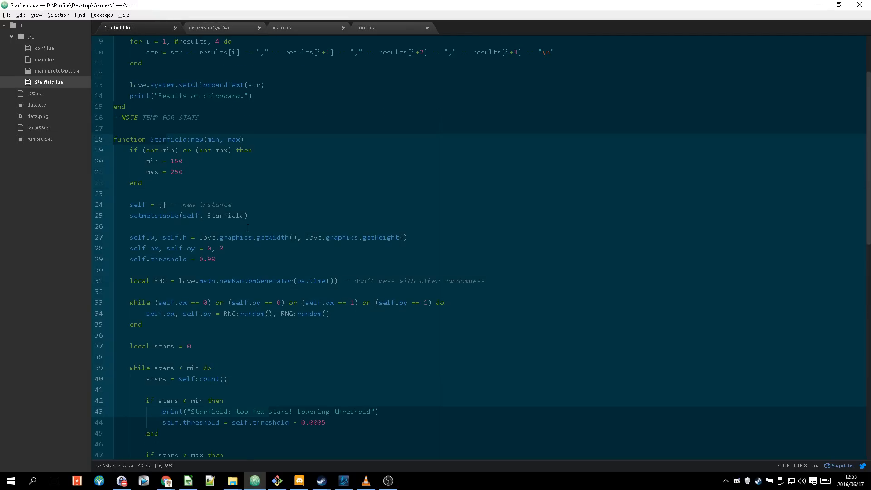
{"action": "scroll", "scroll_direction": "down", "scroll_amount": 3}
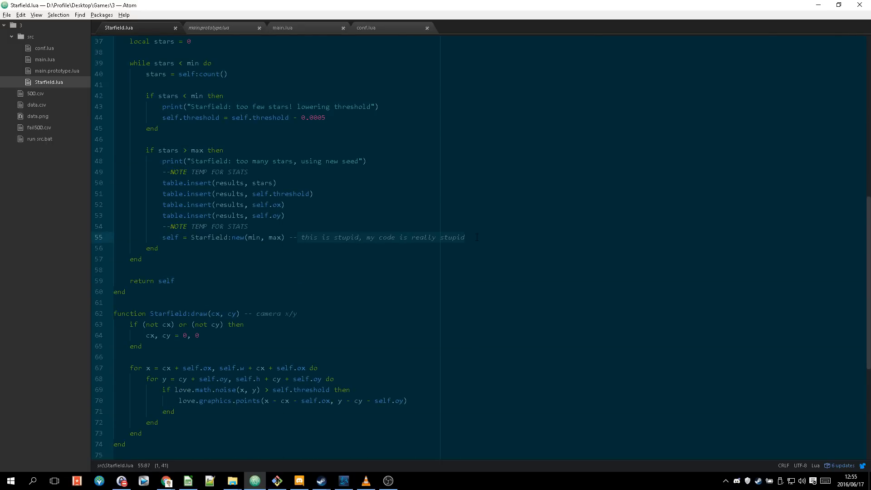
{"action": "scroll", "scroll_direction": "up", "scroll_amount": 3}
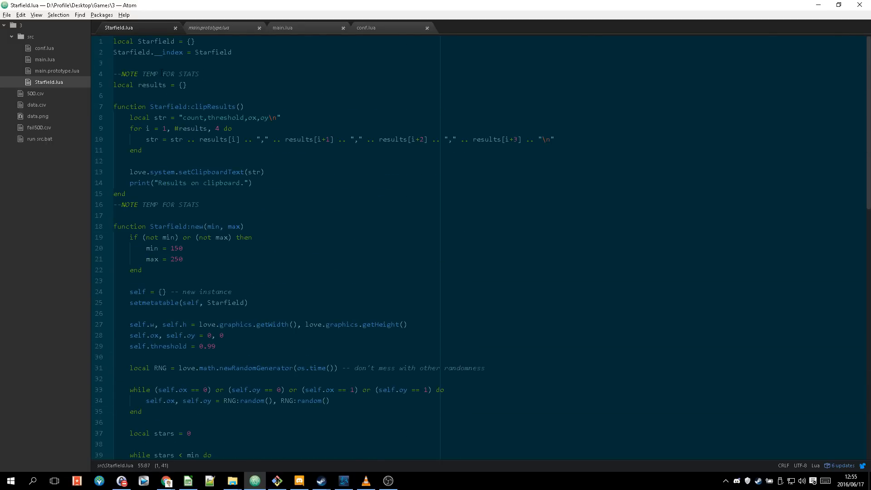
{"action": "left_click", "coordinate": [115, 63]}
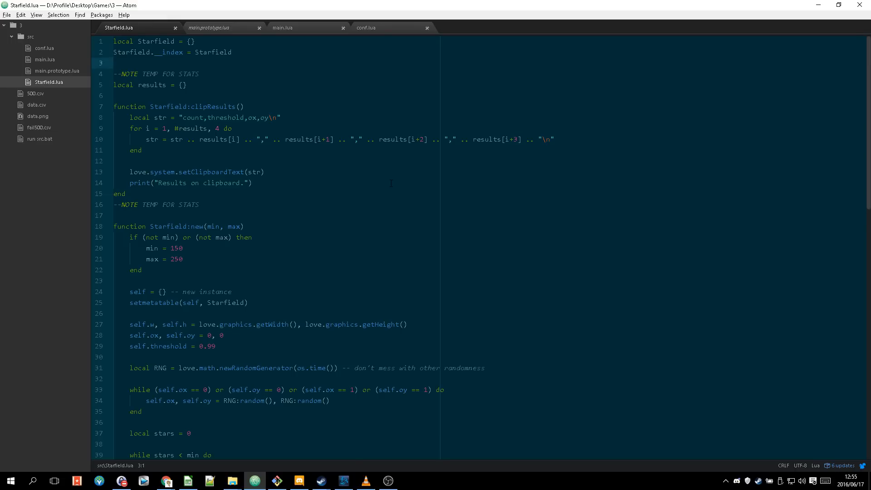
Go over the results values in clipResults on lines 3–10, then switch to main.lua.
{"action": "left_click", "coordinate": [113, 62]}
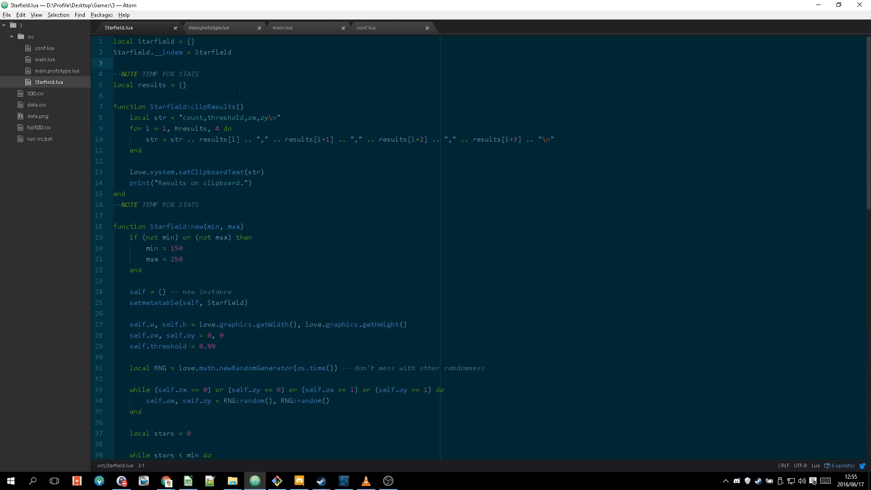
{"action": "left_click", "coordinate": [114, 62]}
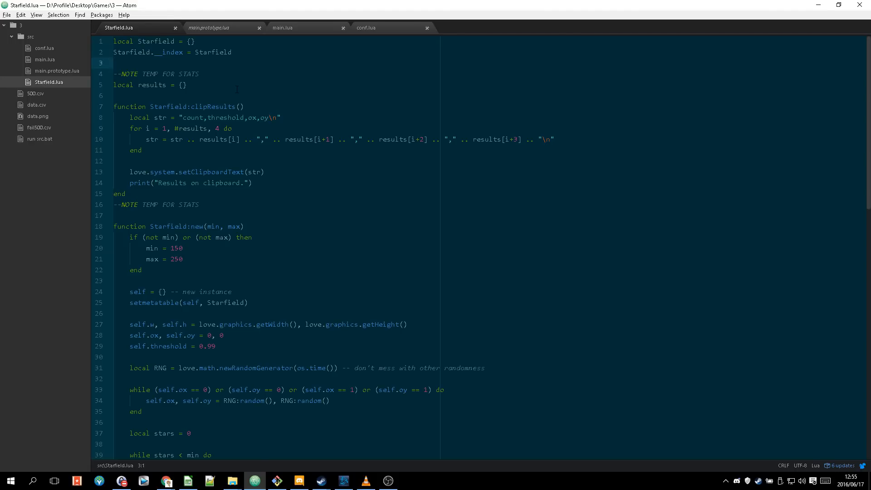
{"action": "left_click", "coordinate": [114, 62]}
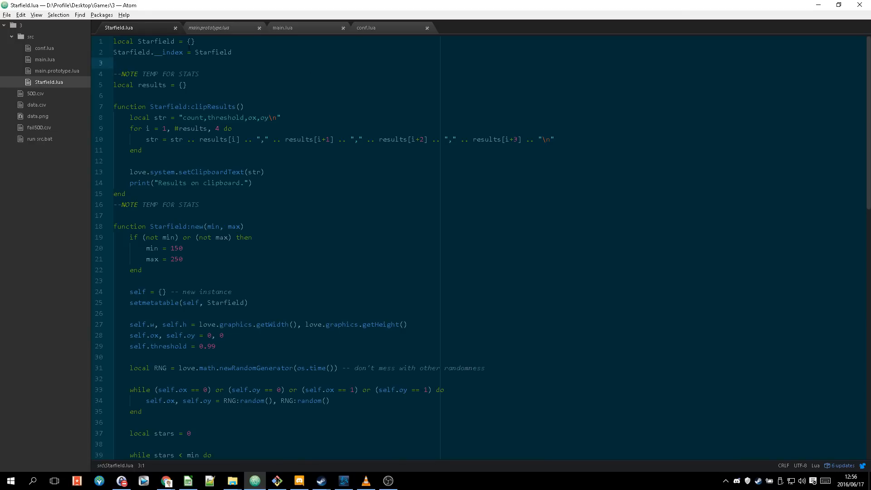
{"action": "left_click", "coordinate": [134, 51]}
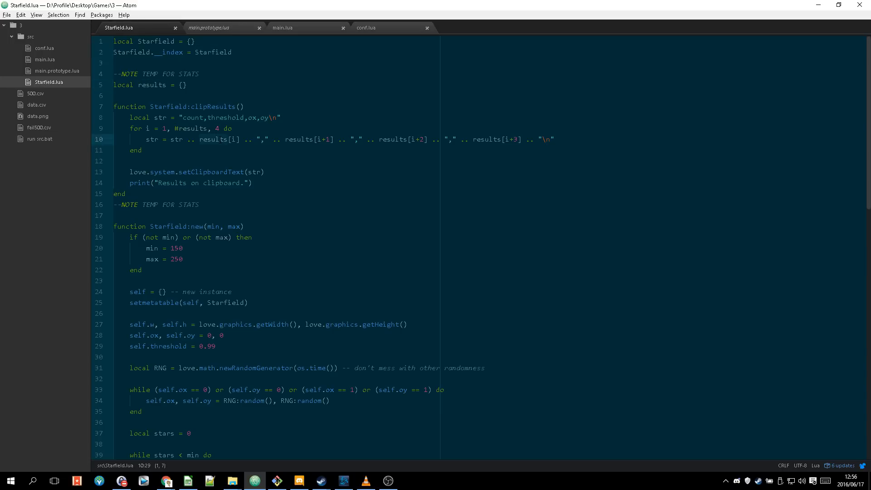
{"action": "left_click", "coordinate": [391, 139]}
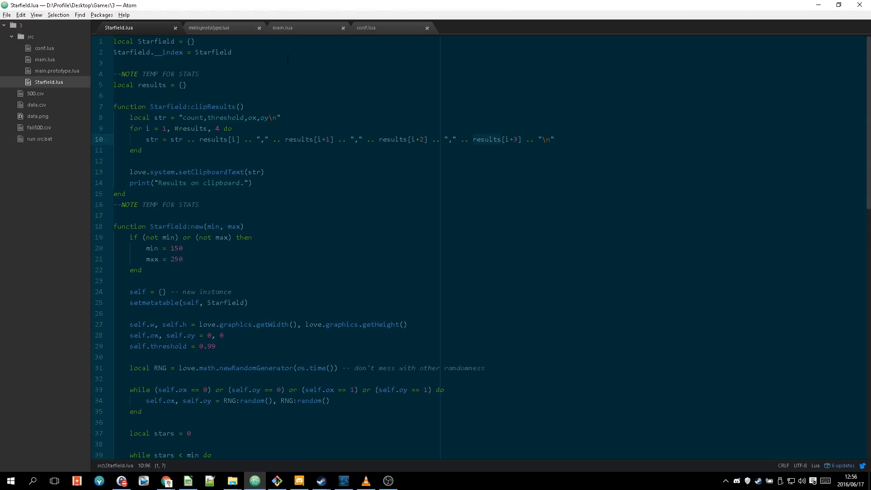
{"action": "left_click", "coordinate": [283, 28]}
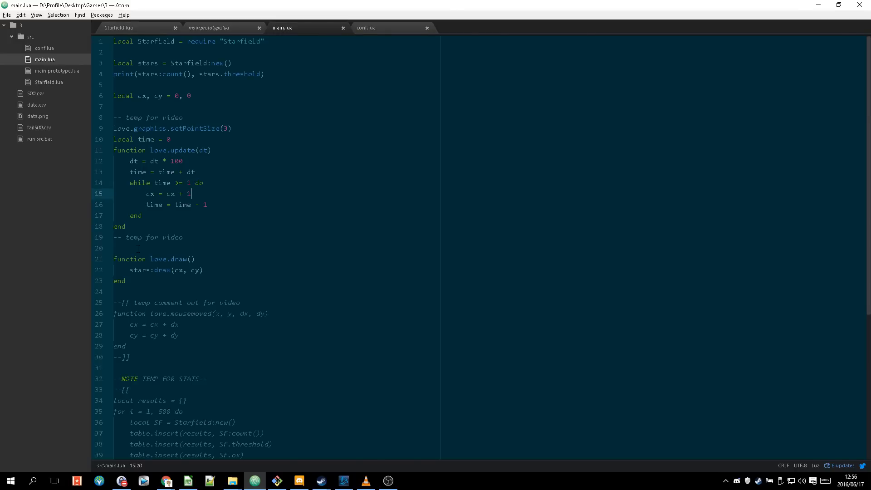
{"action": "left_click", "coordinate": [133, 248]}
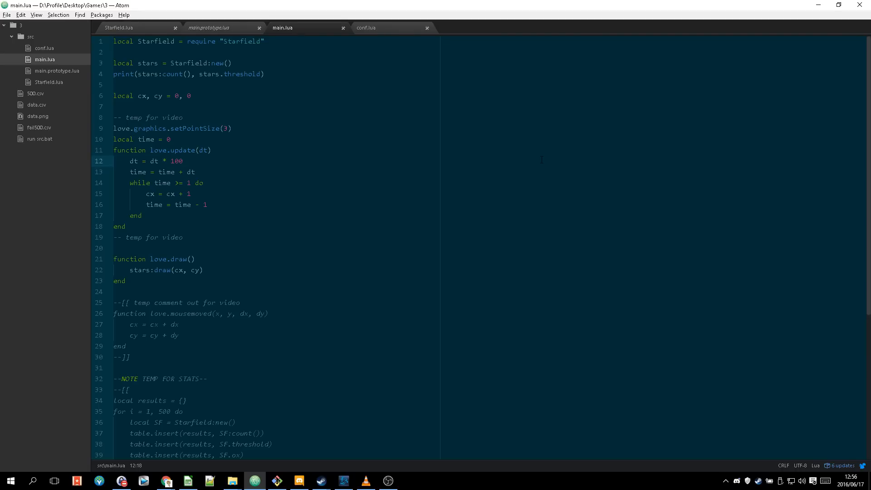
{"action": "left_click", "coordinate": [183, 161]}
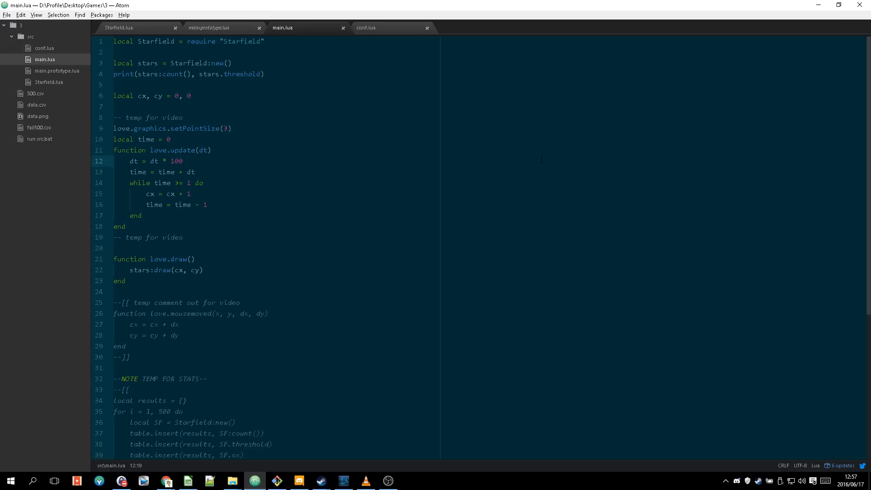
{"action": "left_click", "coordinate": [182, 161]}
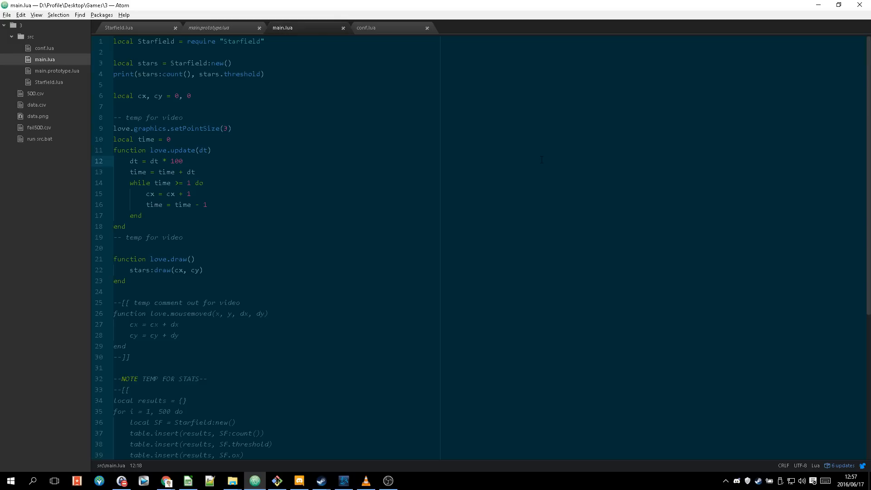
{"action": "left_click", "coordinate": [183, 161]}
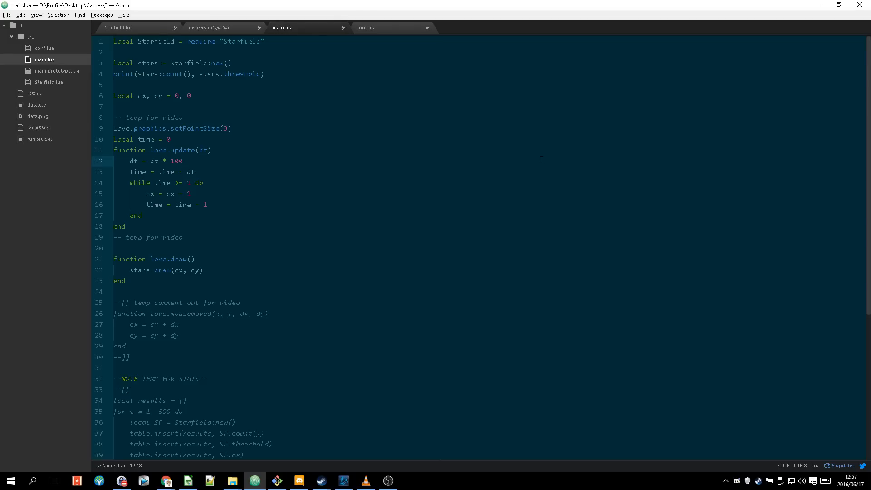
{"action": "left_click", "coordinate": [183, 161]}
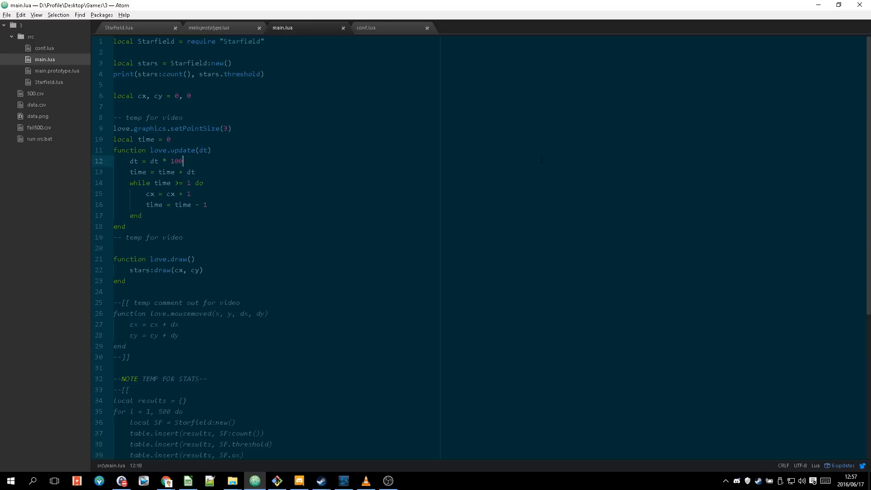